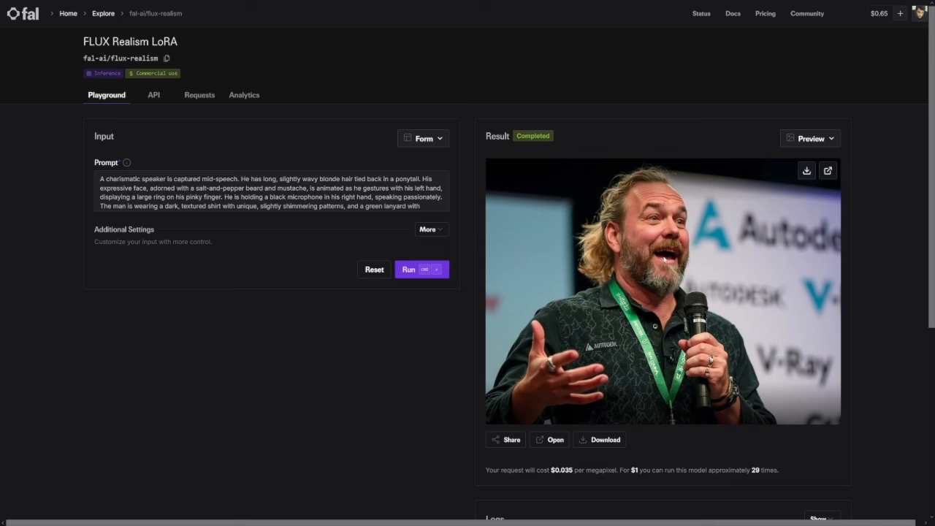
mouse_move(675, 255)
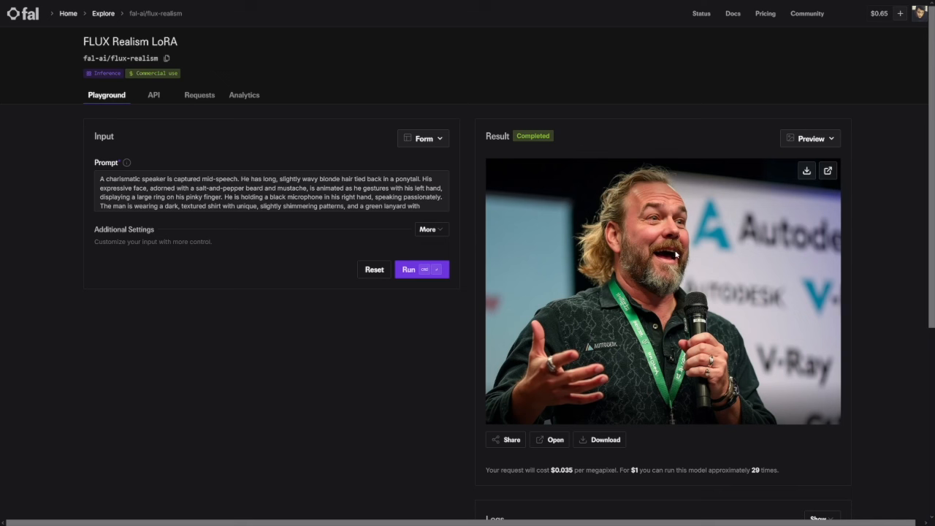
mouse_move(519, 371)
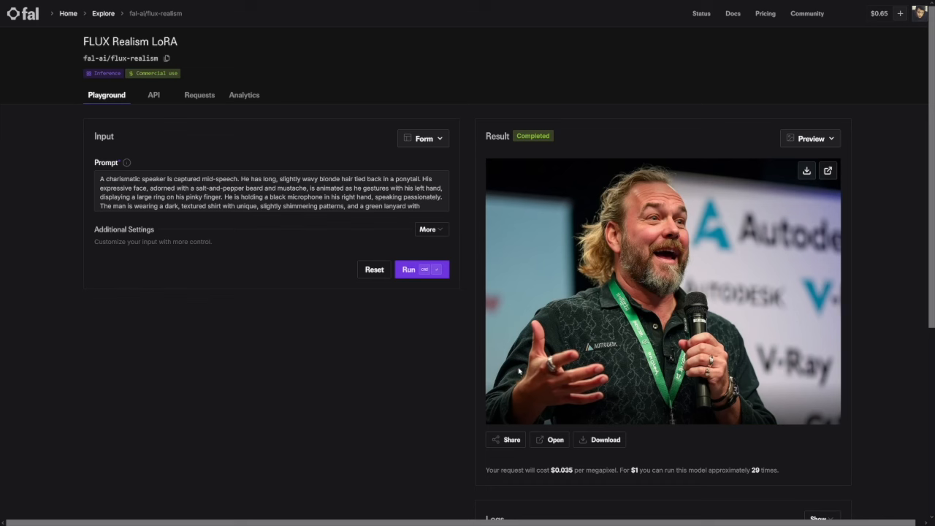
mouse_move(555, 391)
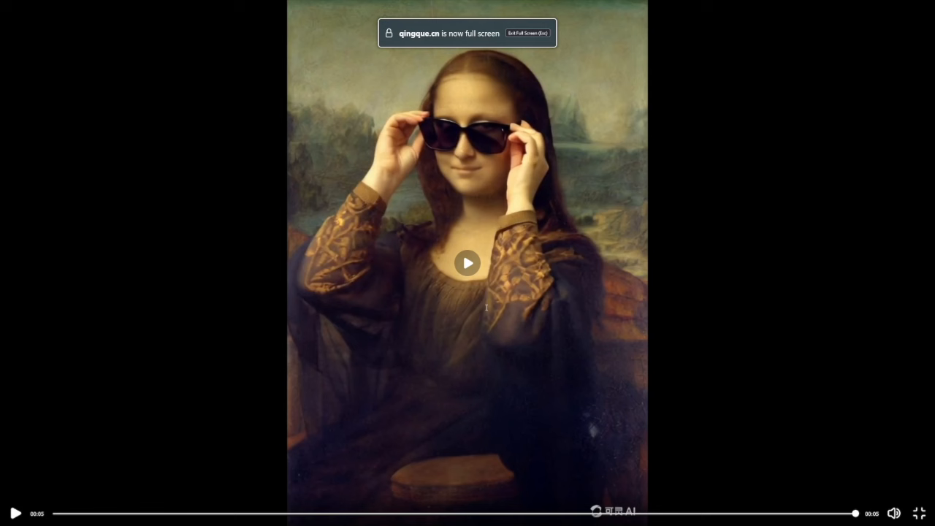
- Play the full-screen Mona Lisa sunglasses clip
click(467, 263)
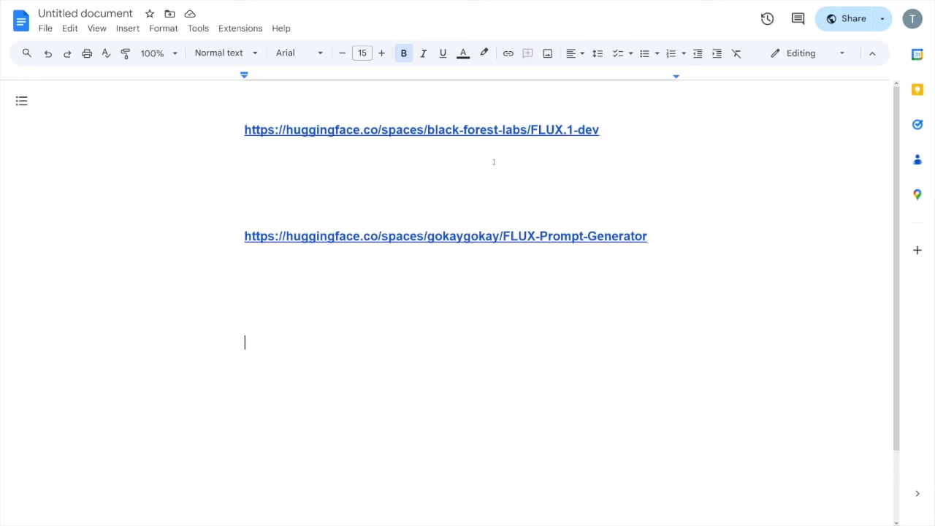
mouse_move(494, 161)
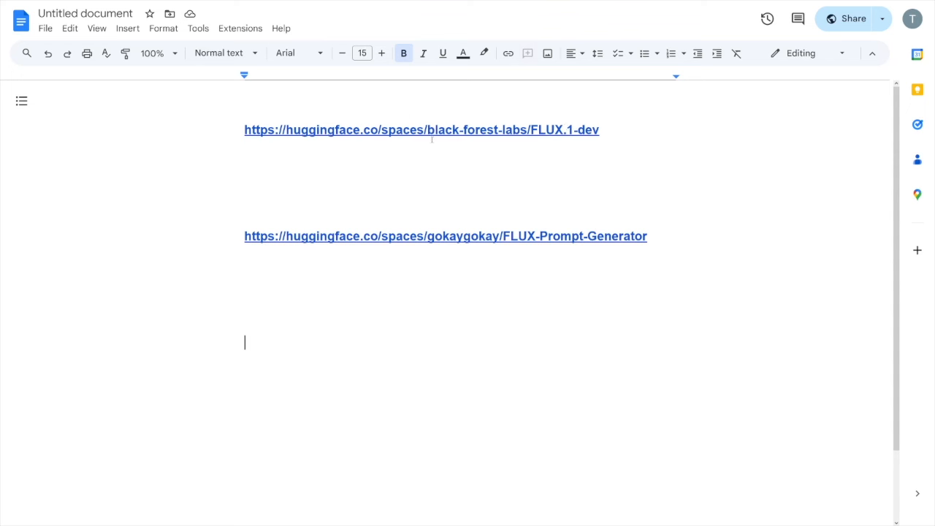
- Preview the Prompt Generator link, dismiss it, and follow the FLUX.1-dev Space link
click(446, 237)
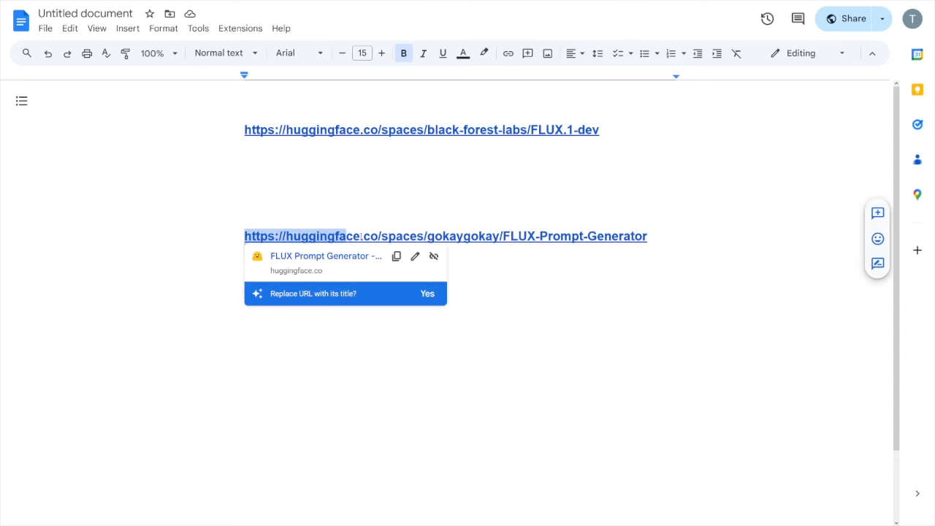
click(655, 237)
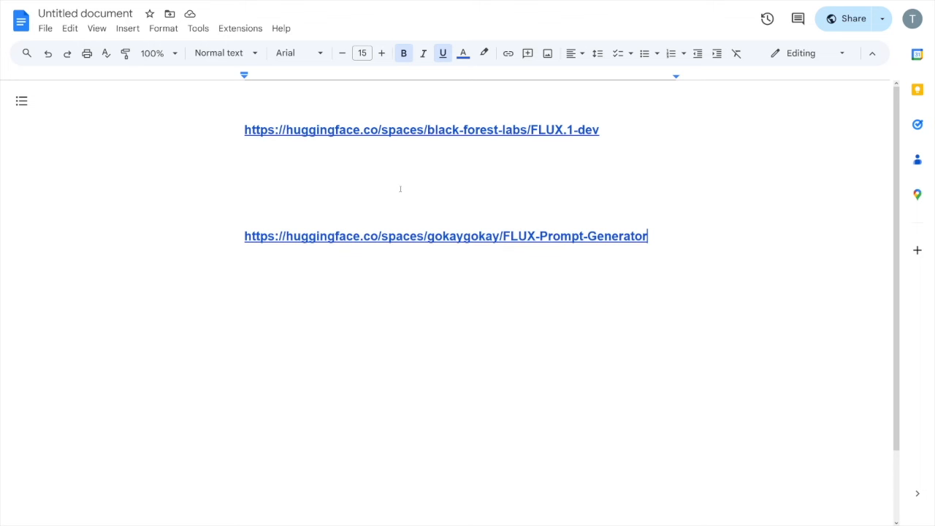
click(421, 129)
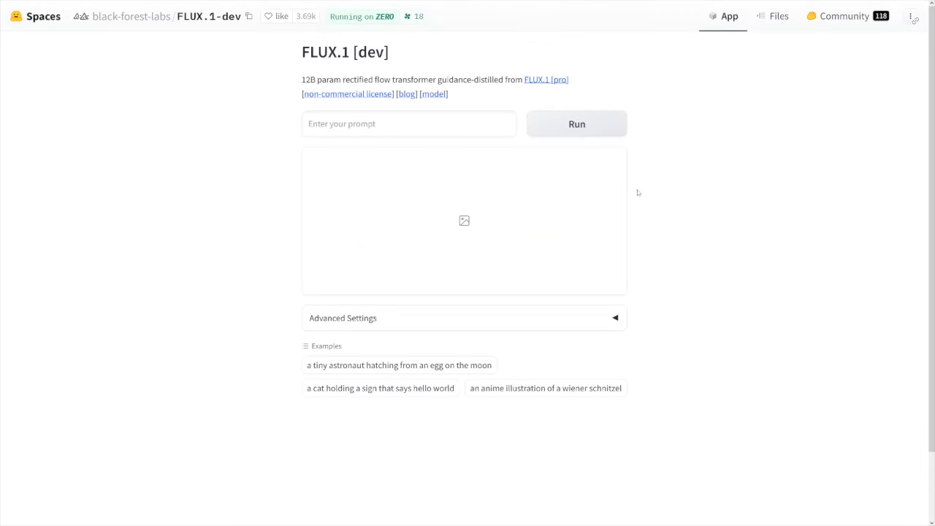
mouse_move(573, 250)
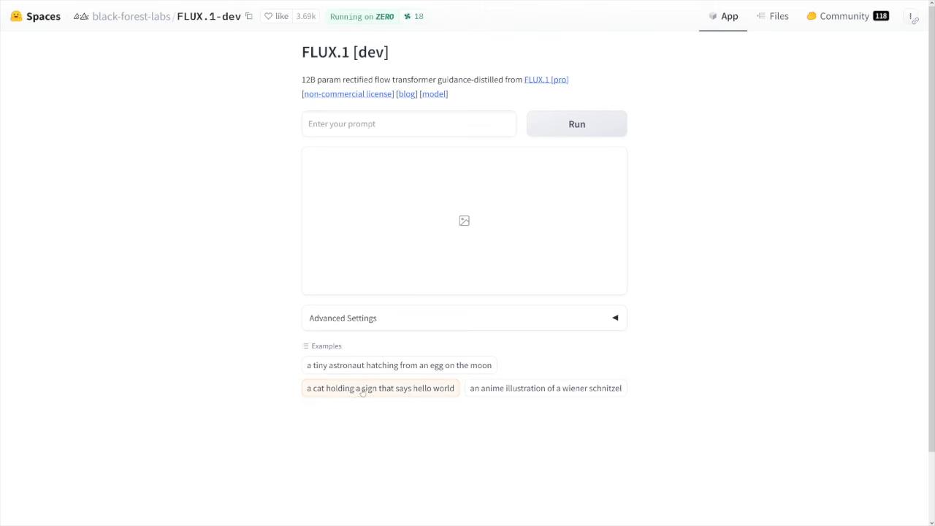
- Run the example prompt 'a cat holding a sign that says hello world' in FLUX.1-dev
click(380, 389)
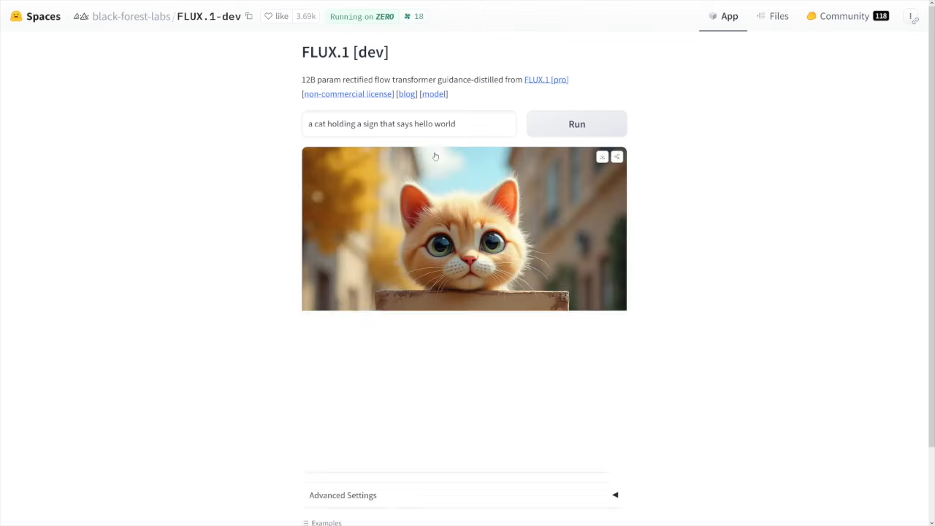
click(576, 122)
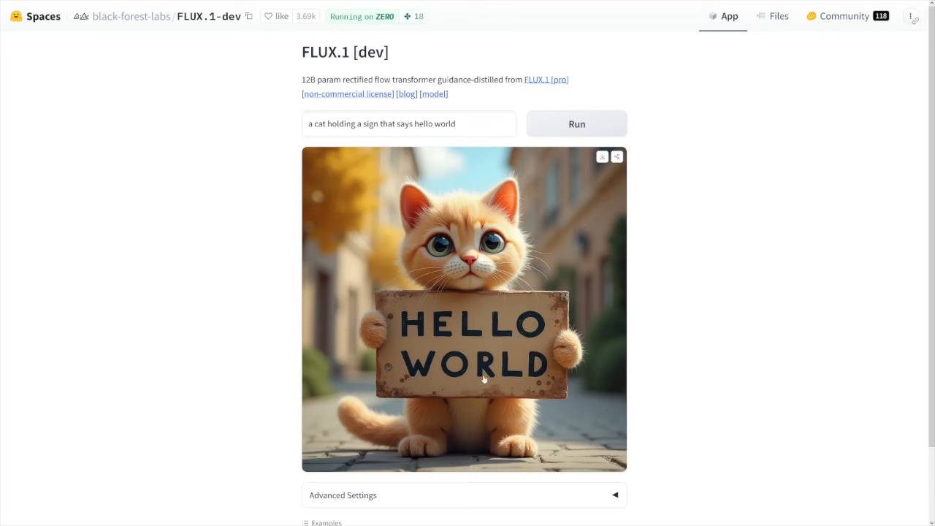
mouse_move(496, 359)
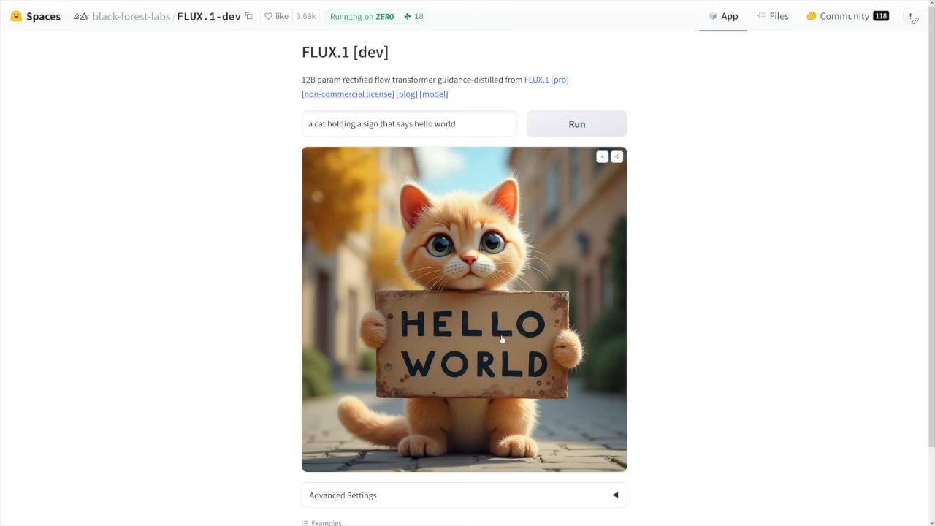
mouse_move(541, 323)
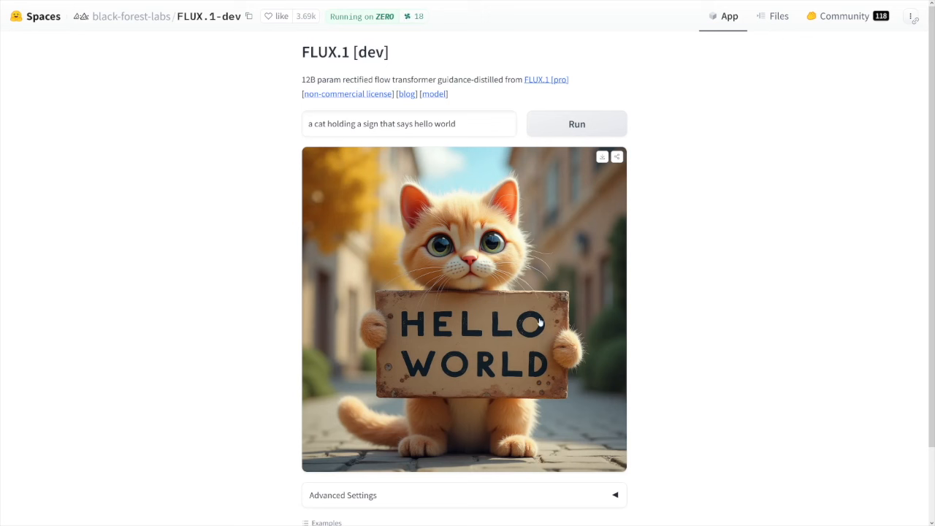
mouse_move(655, 306)
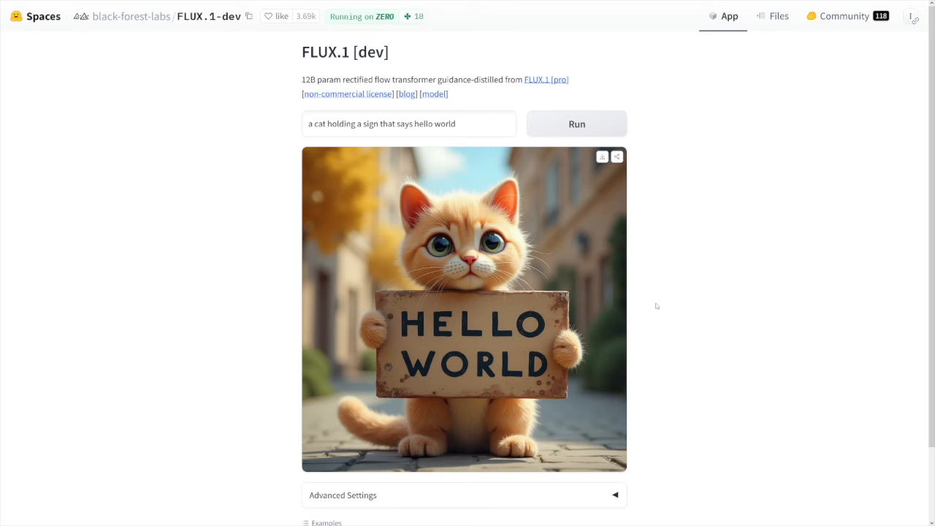
mouse_move(512, 307)
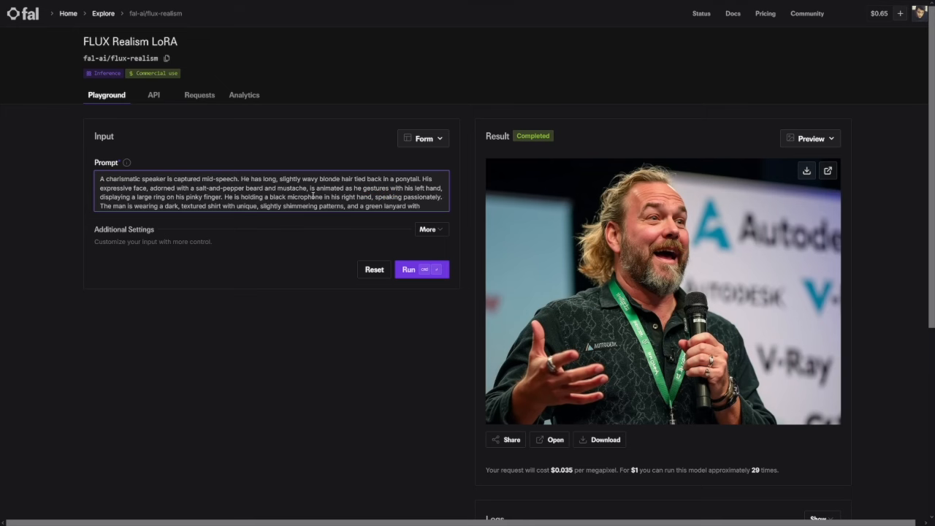
- Review the prompt's closing phrase 'Shot by Sony Alpha a7 III camera' in the Prompt box
scroll(down, 3)
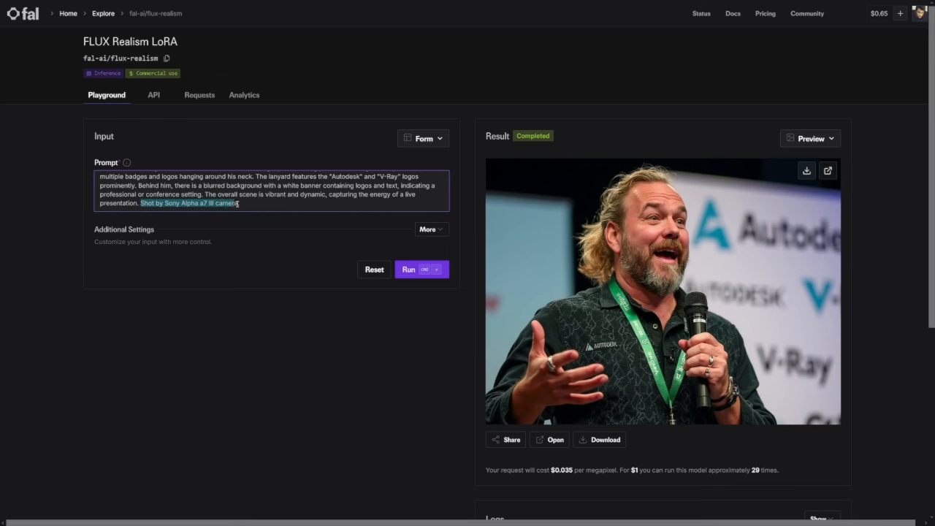
right_click(227, 205)
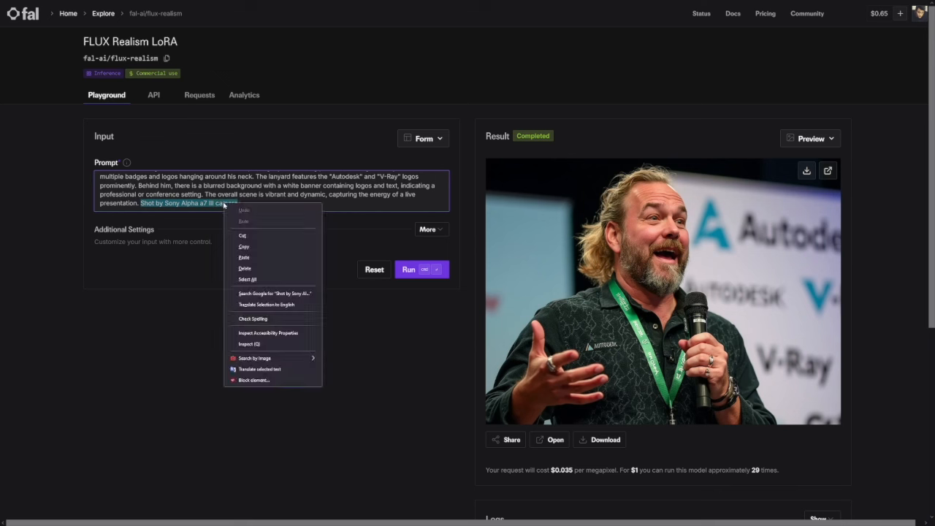
mouse_move(274, 247)
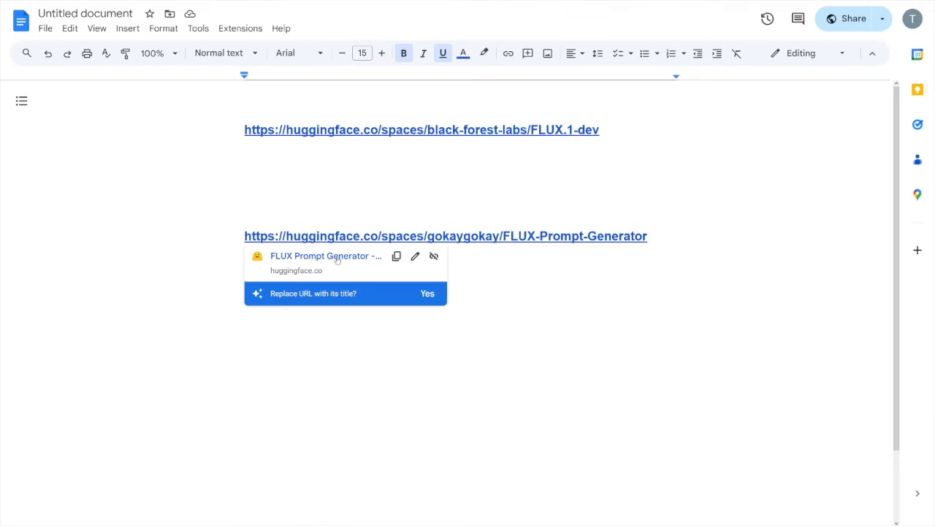
- In the FLUX Prompt Generator Space, enter Subject 'woman' and Custom Input Prompt 'woman on a stage'
click(446, 235)
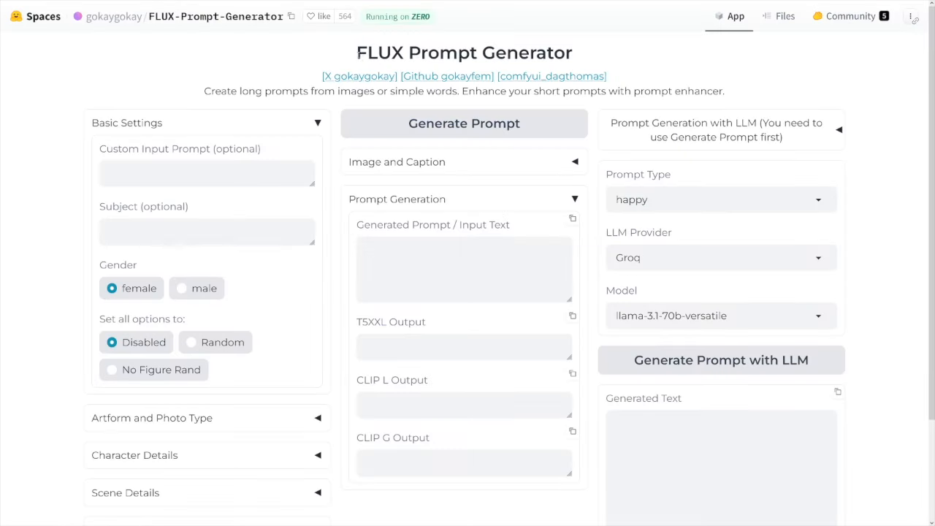
mouse_move(579, 59)
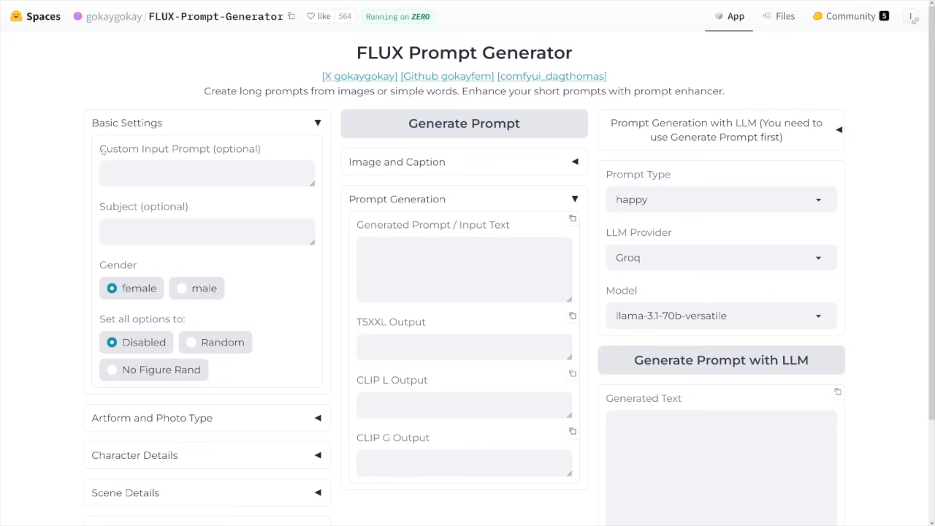
click(208, 173)
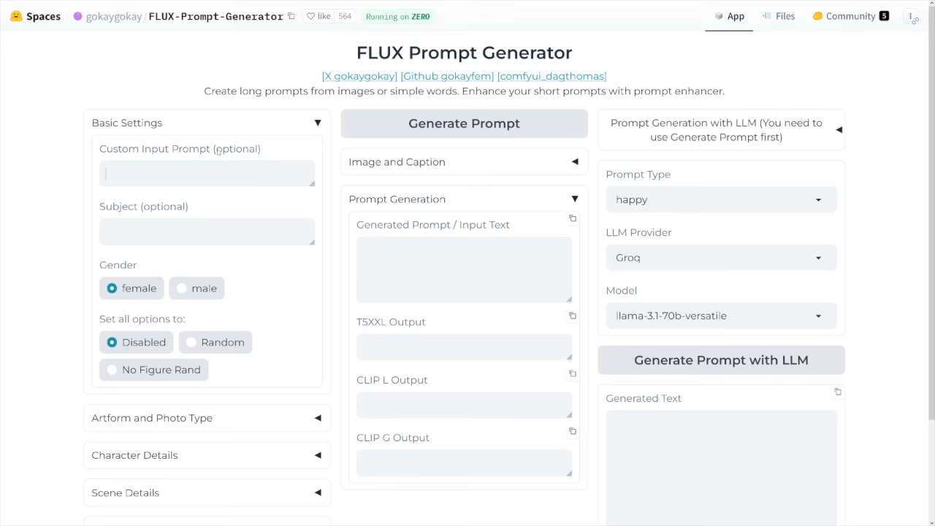
click(208, 230)
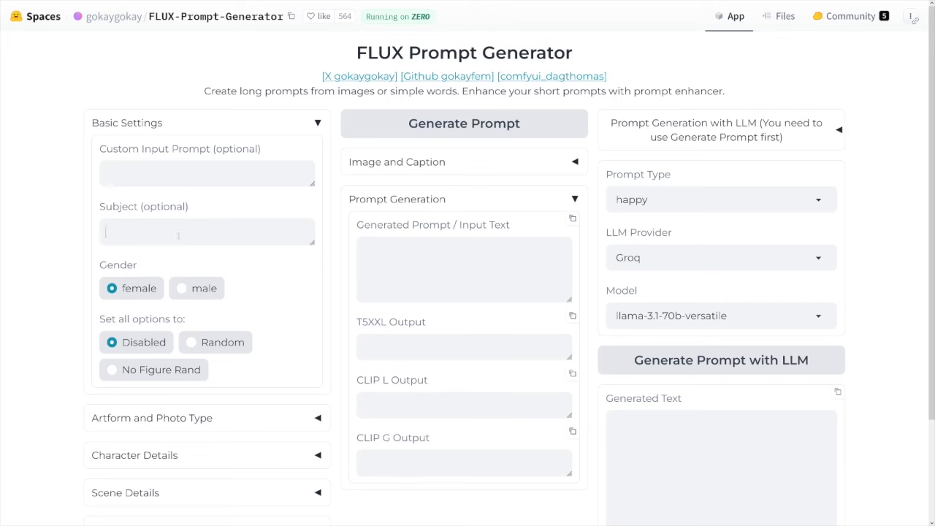
text(woman)
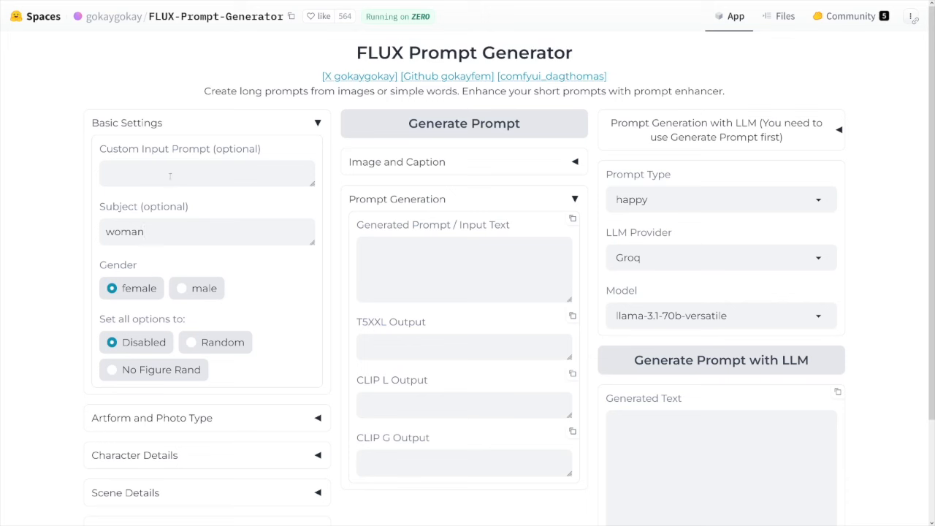
text(woman)
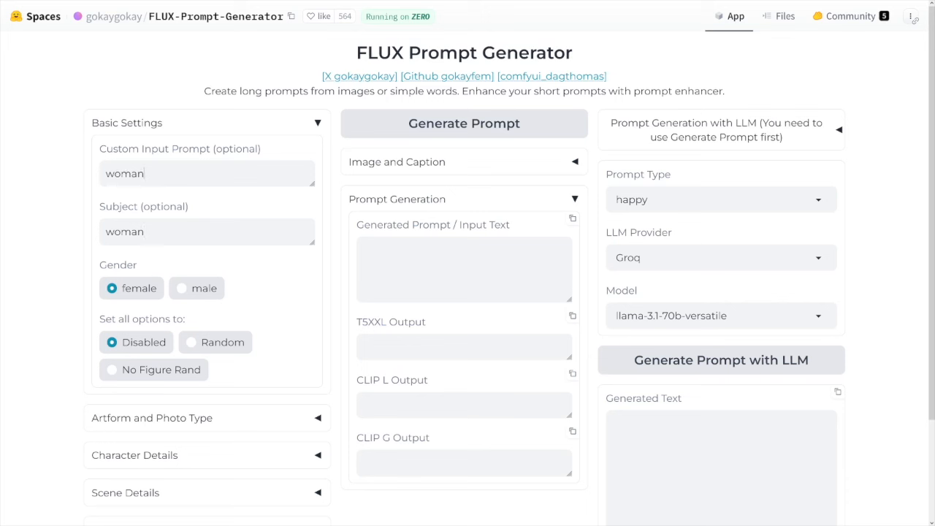
text(on a)
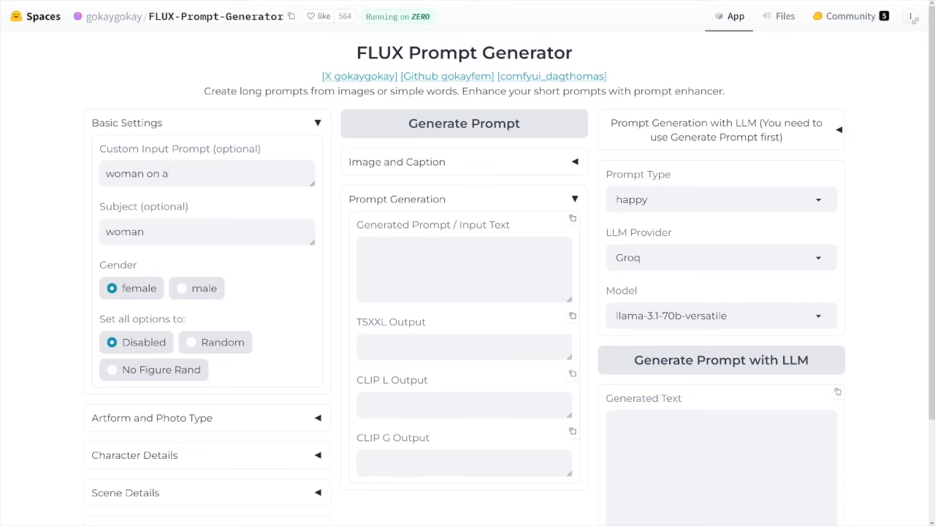
text(stage)
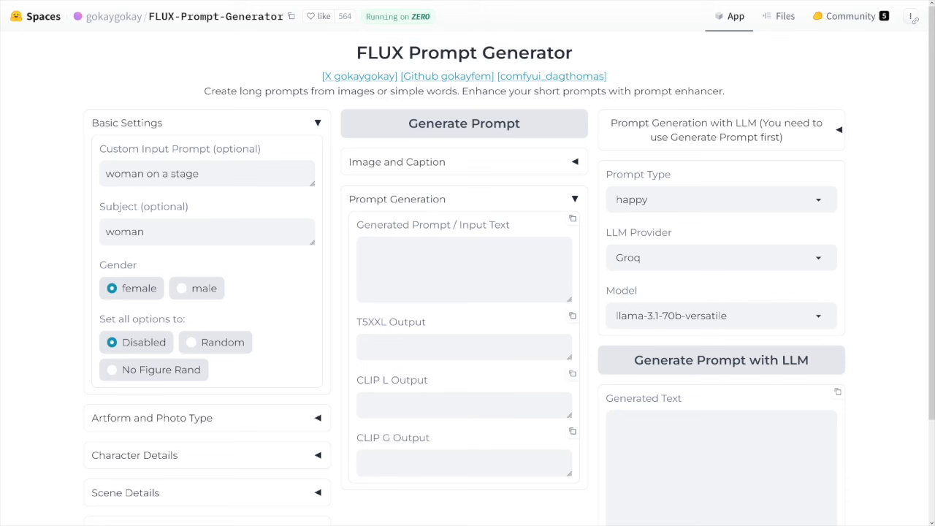
mouse_move(190, 421)
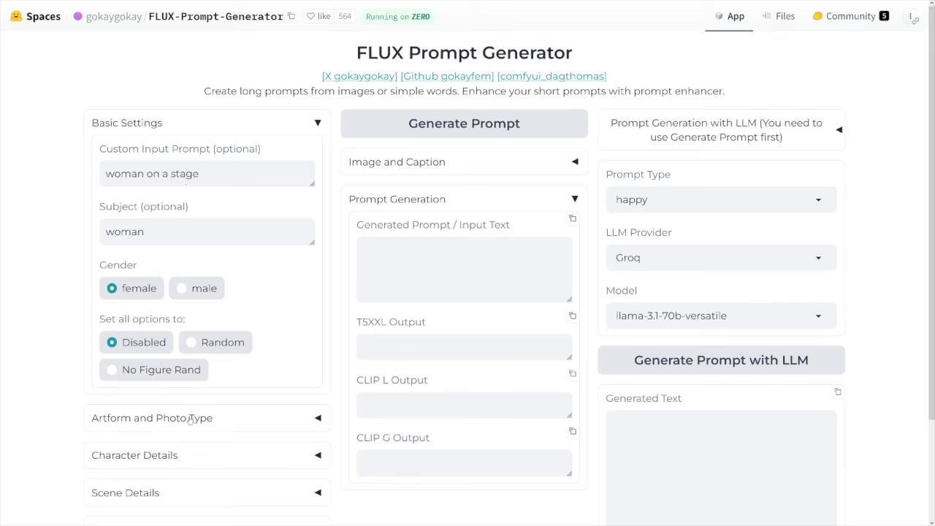
- Choose 'front view' as Photo Type and keep Artform disabled
scroll(down, 3)
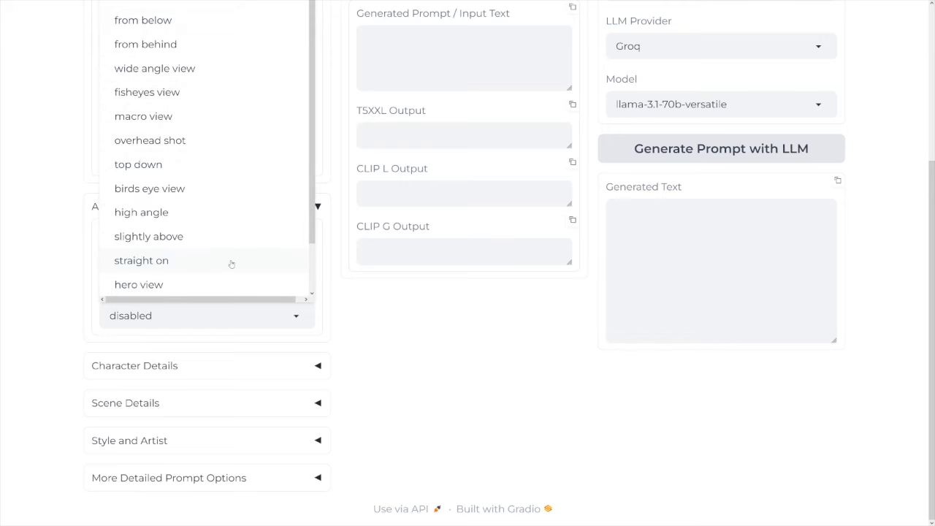
scroll(up, 3)
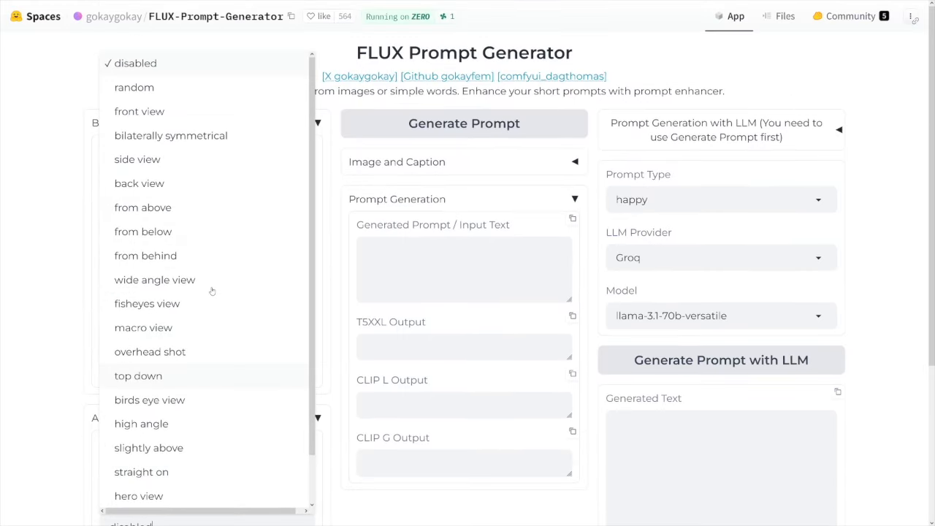
mouse_move(160, 111)
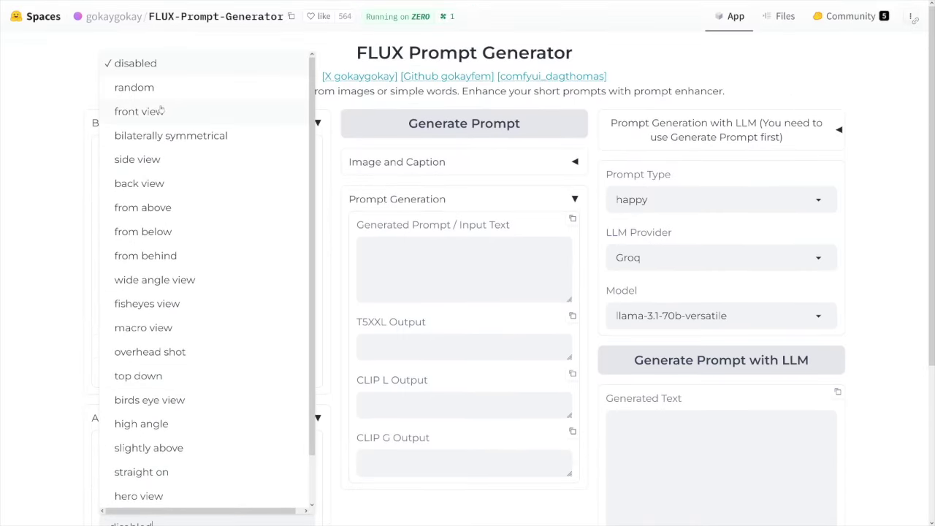
click(139, 111)
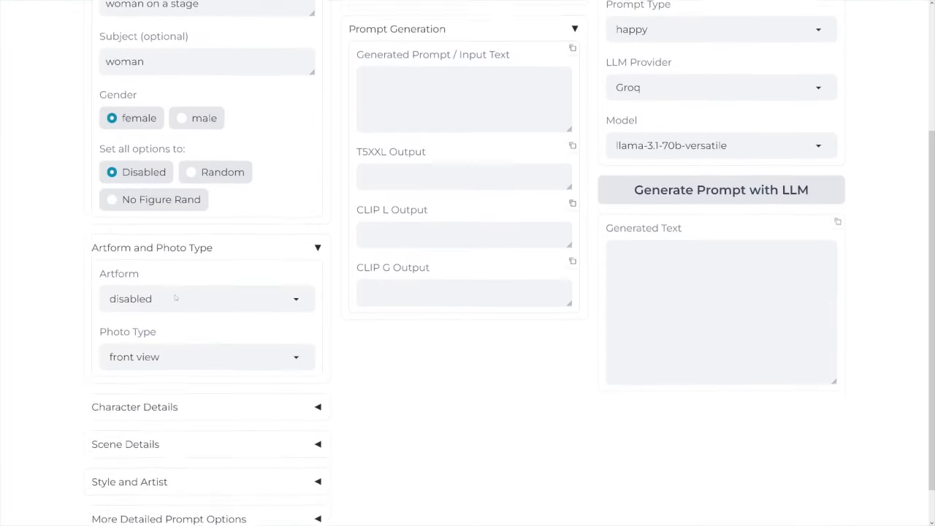
click(205, 298)
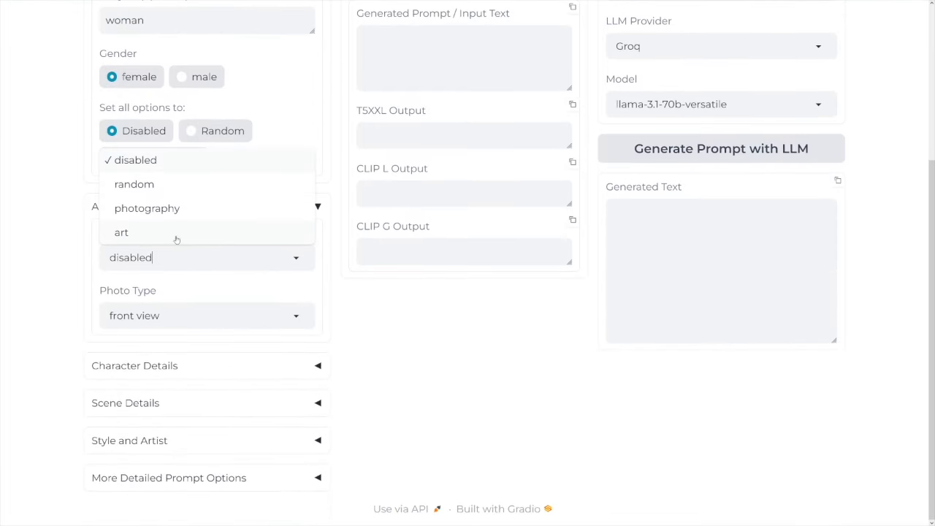
mouse_move(174, 196)
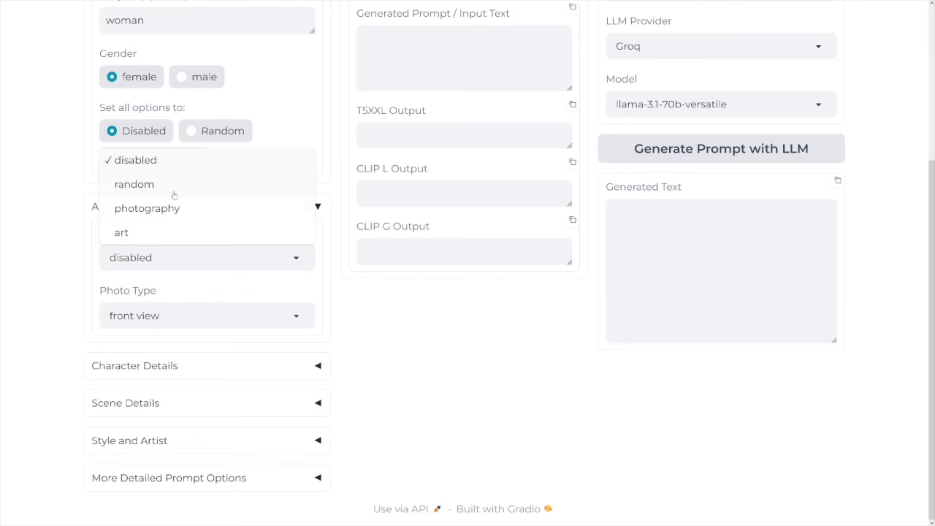
click(146, 208)
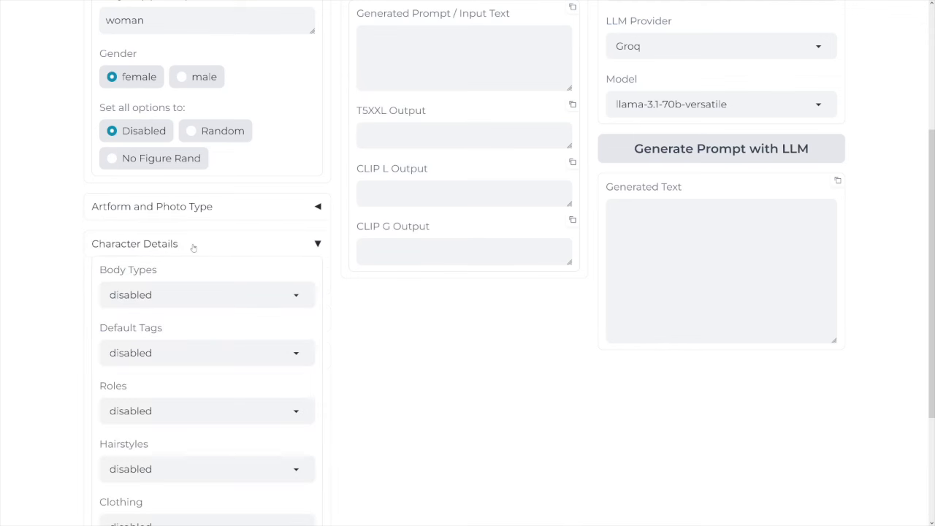
scroll(down, 3)
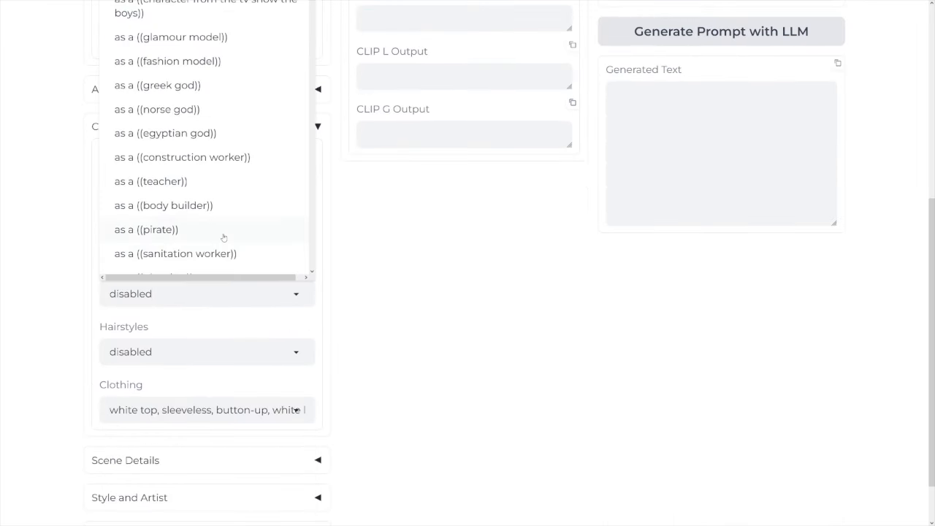
- Select 'as a ((teacher))' for Roles and keep Body Types disabled
scroll(up, 3)
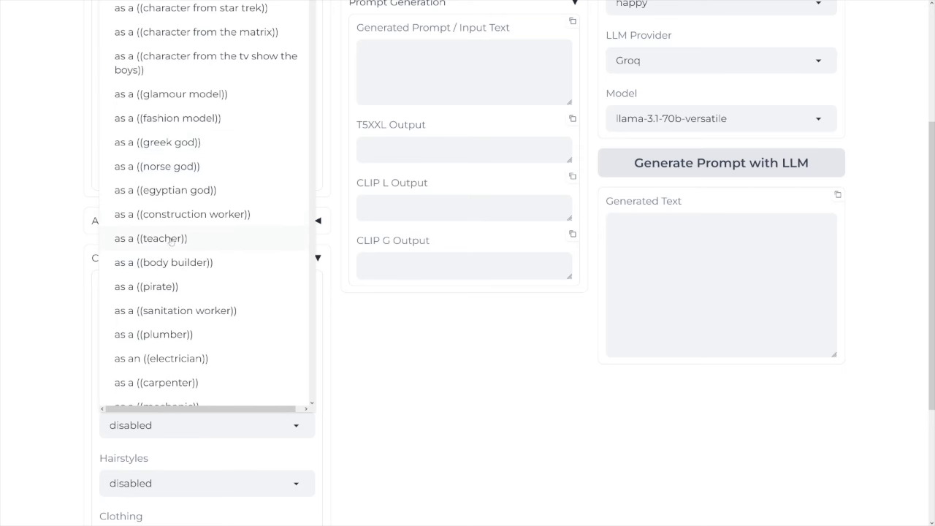
scroll(down, 3)
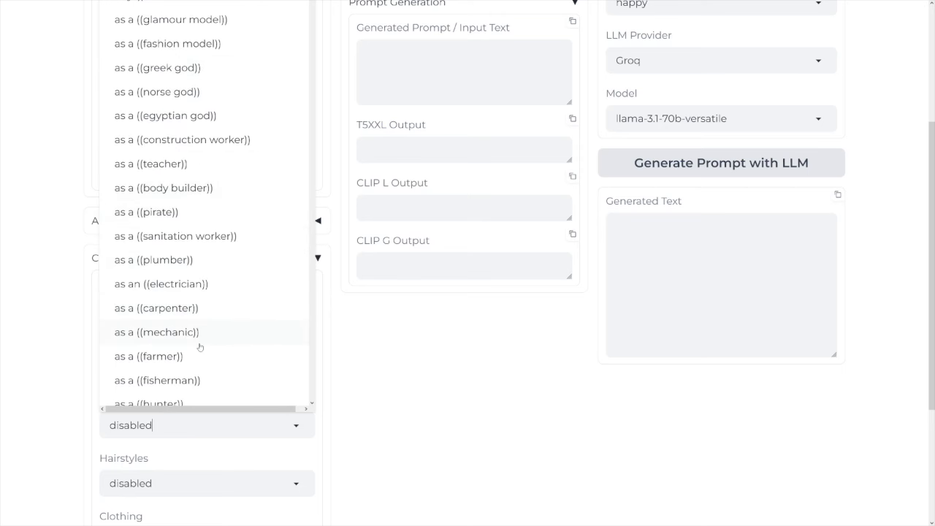
mouse_move(179, 166)
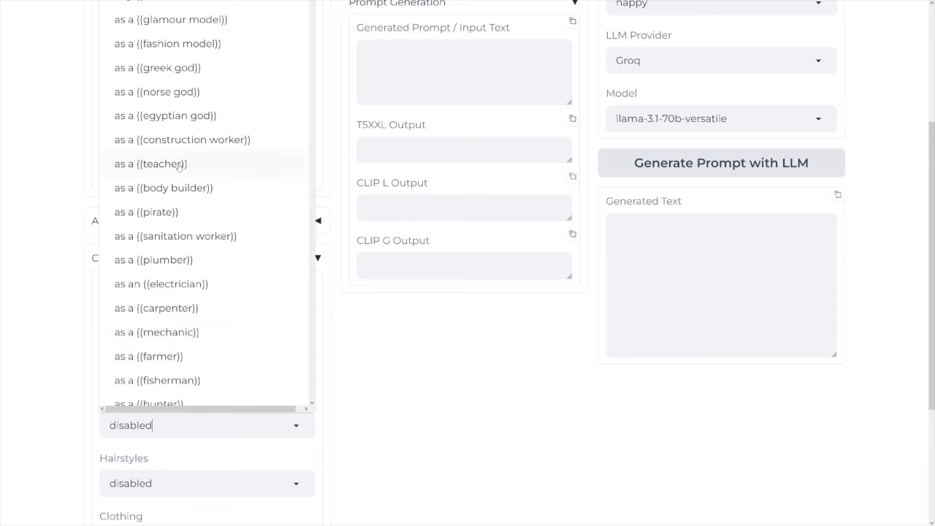
click(151, 164)
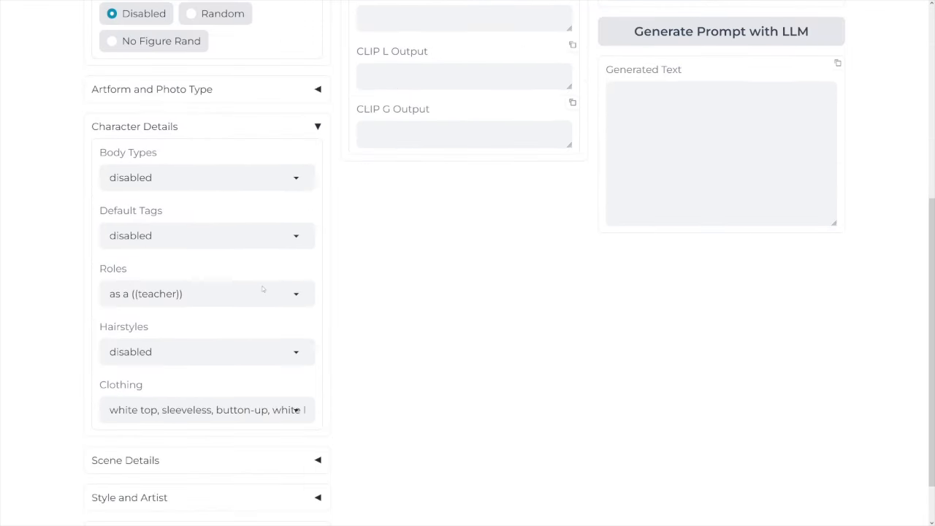
click(206, 179)
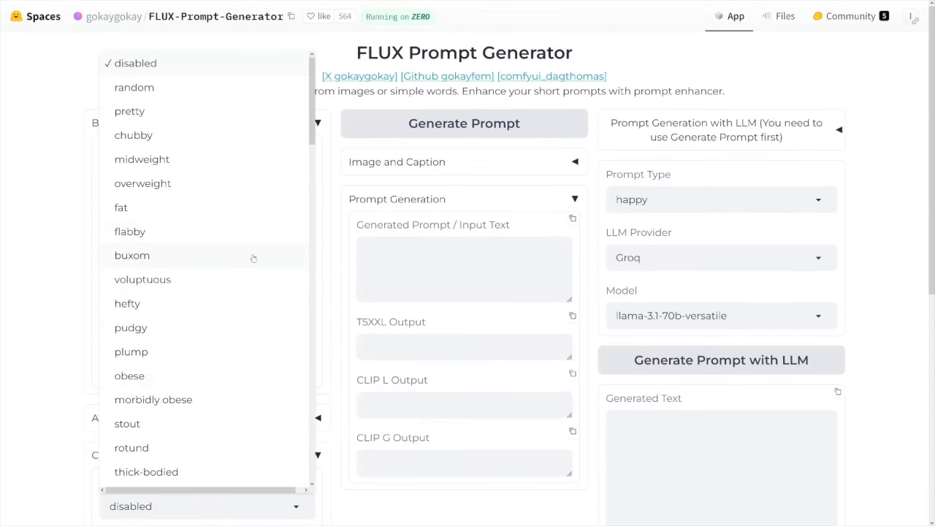
click(141, 158)
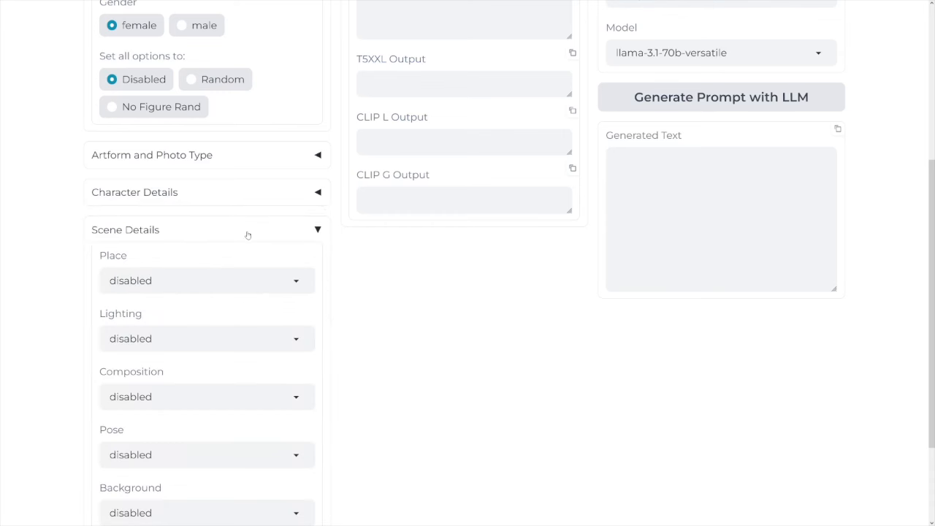
- Choose 'indoor' as the scene's Place and leave Lighting unset
scroll(down, 3)
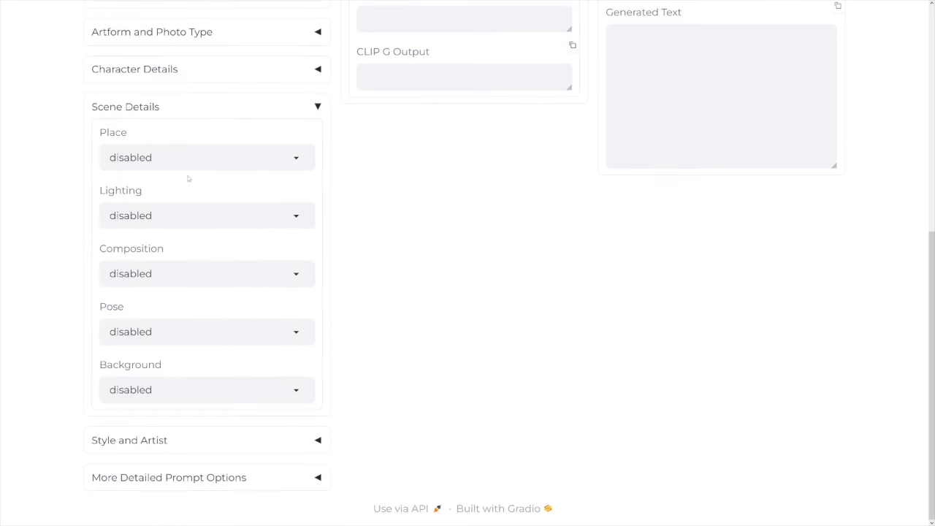
mouse_move(193, 360)
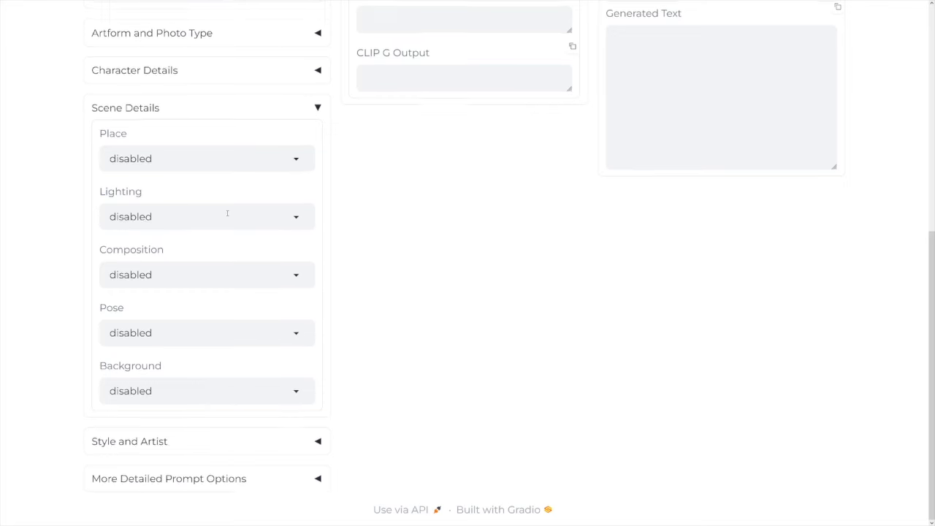
click(206, 158)
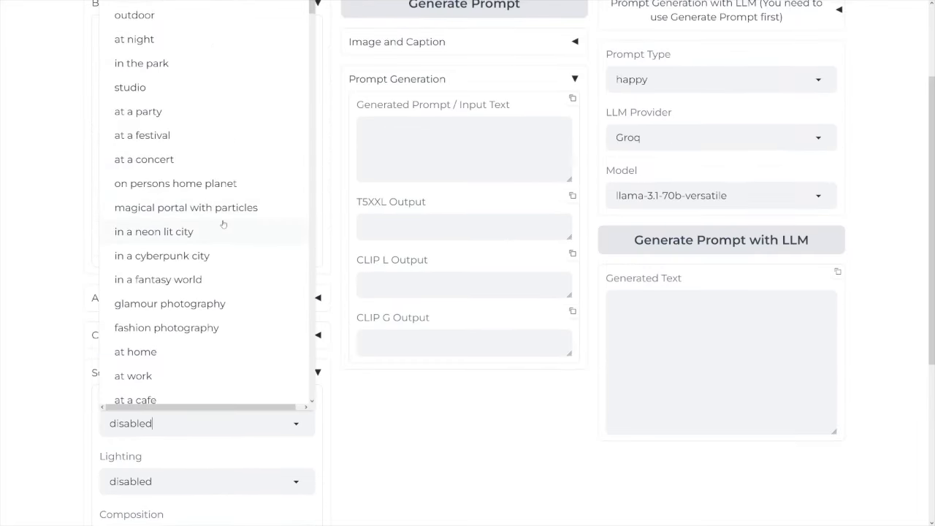
scroll(up, 3)
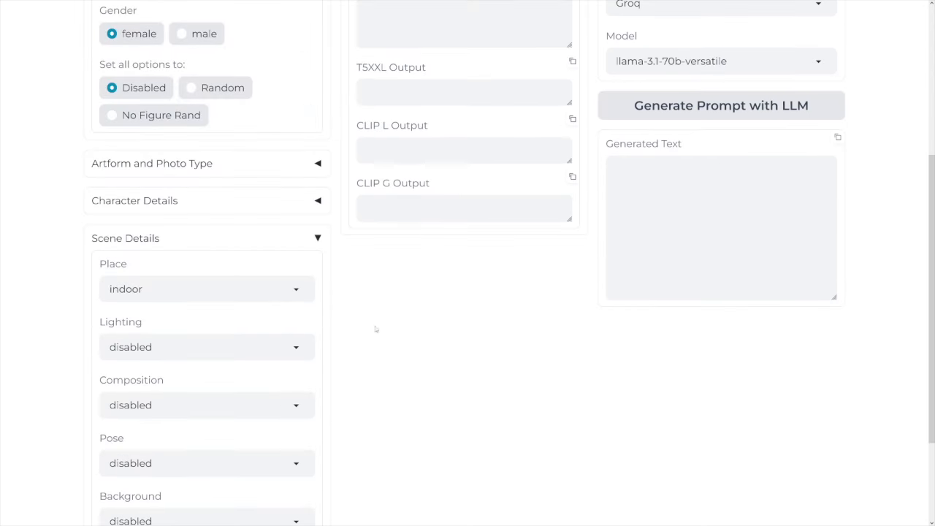
click(206, 348)
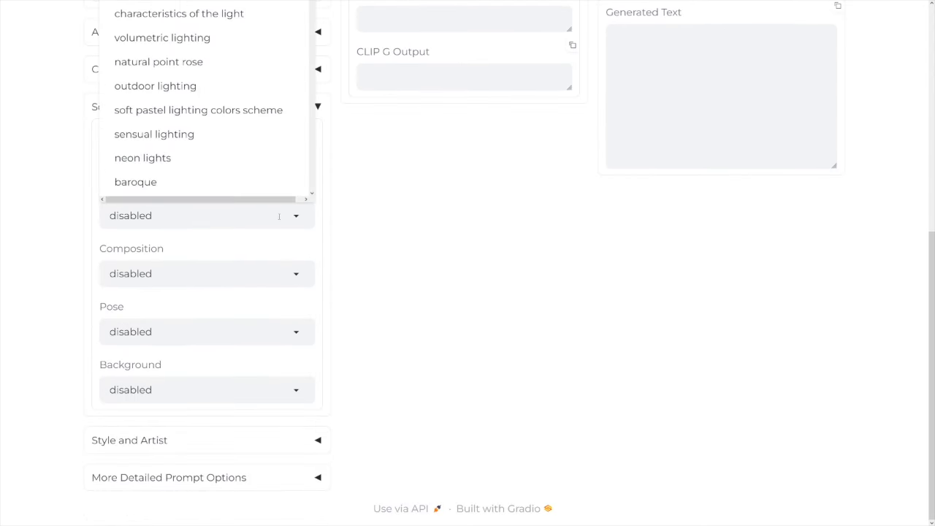
click(155, 134)
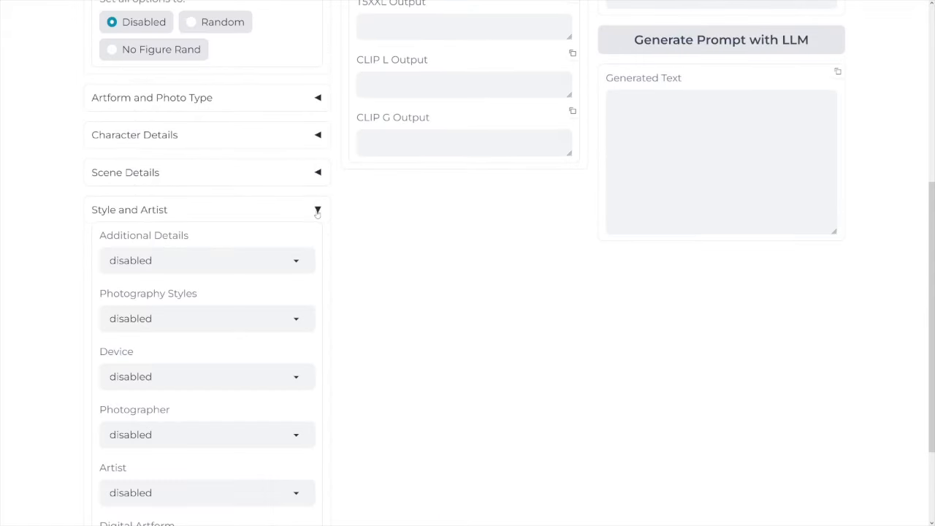
- Pick 'portrait photography' as Photography Style, leaving photographer and artist disabled
click(206, 319)
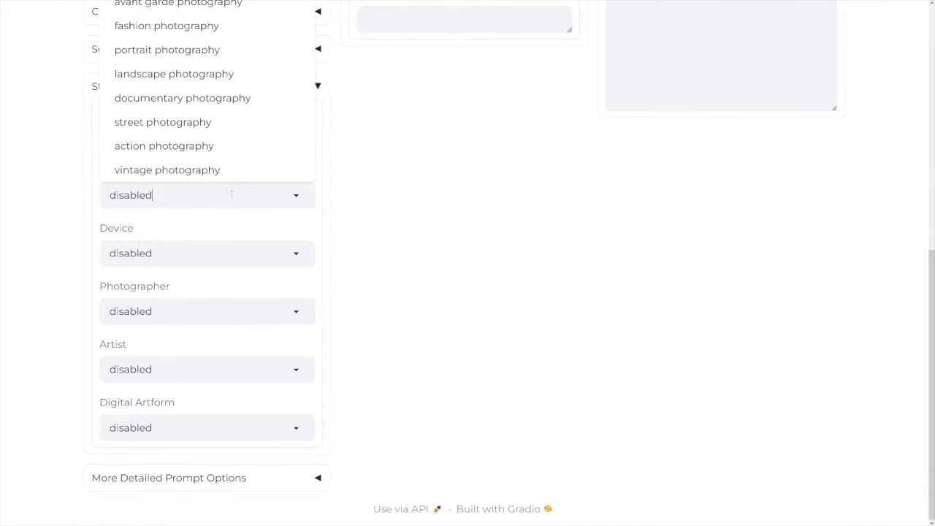
click(167, 50)
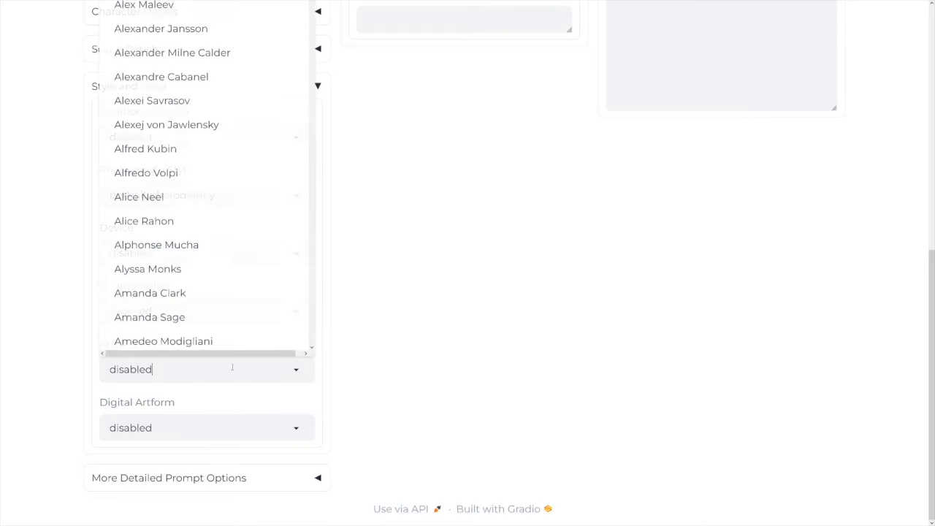
scroll(up, 3)
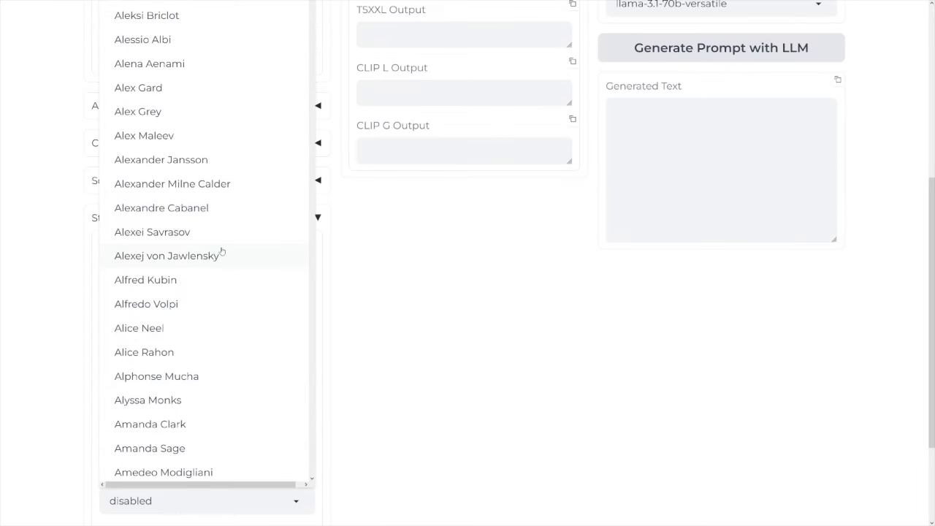
scroll(down, 3)
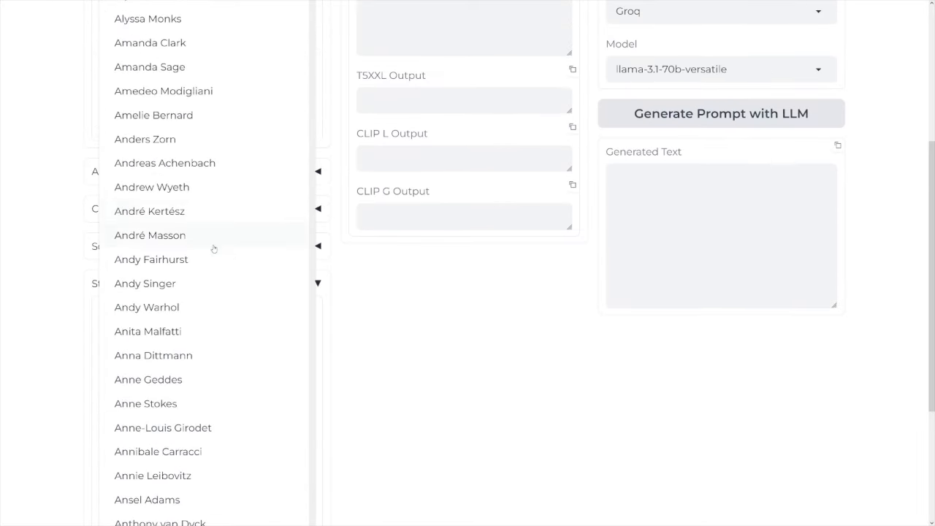
scroll(down, 3)
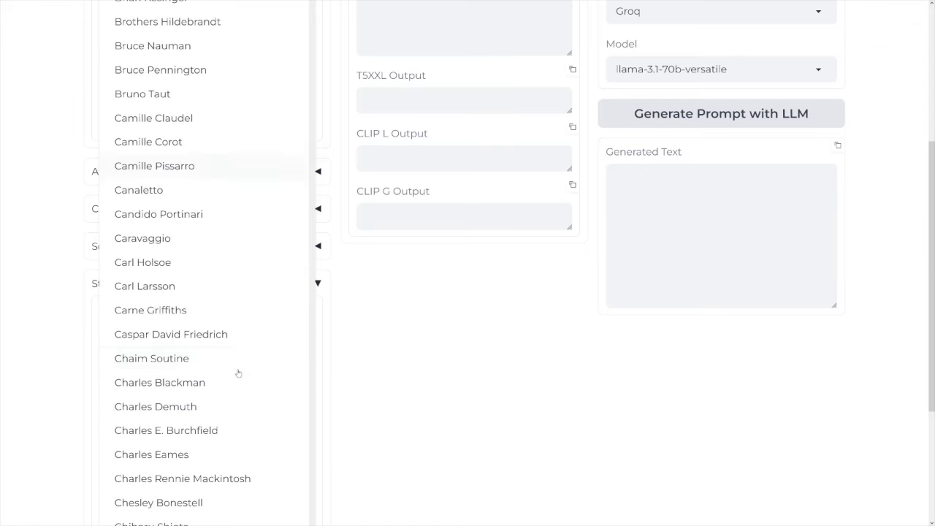
scroll(down, 3)
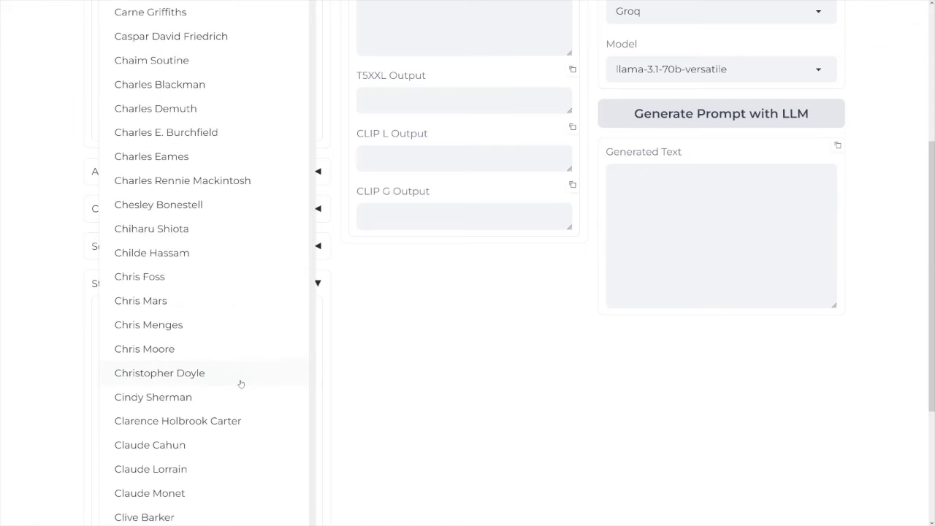
scroll(down, 3)
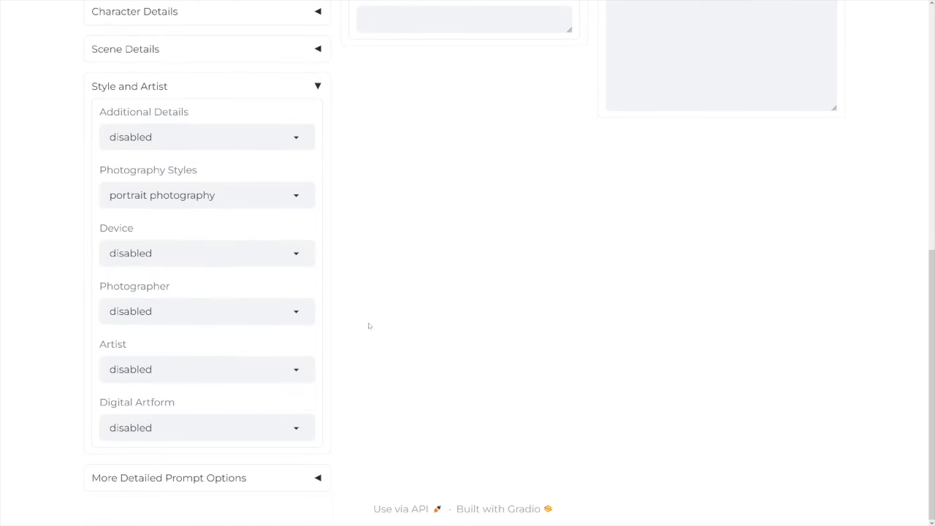
- Generate the teacher-on-stage prompt, expand it with the LLM, and select the resulting description
scroll(up, 3)
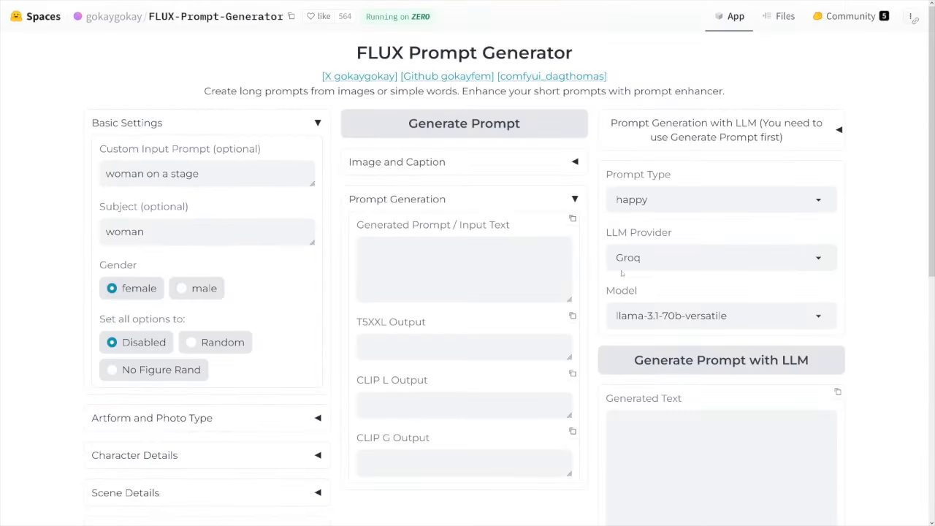
click(465, 123)
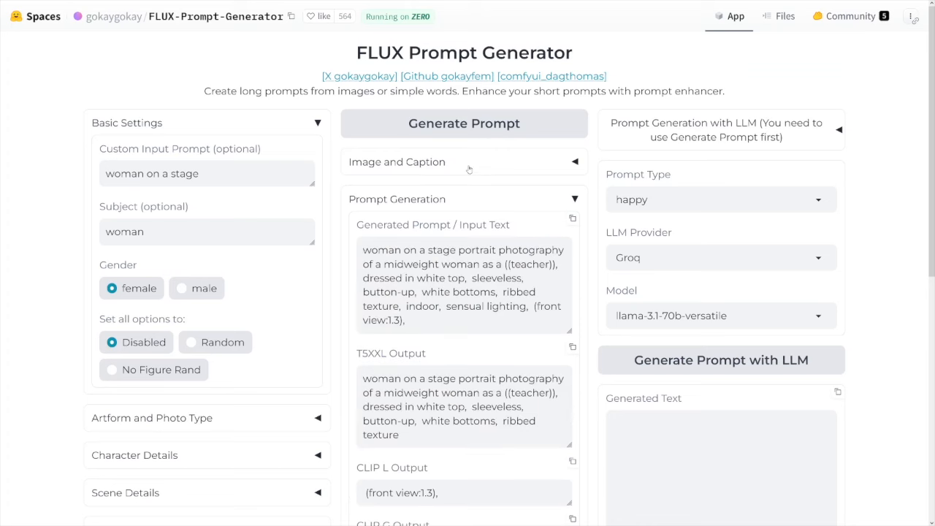
scroll(down, 3)
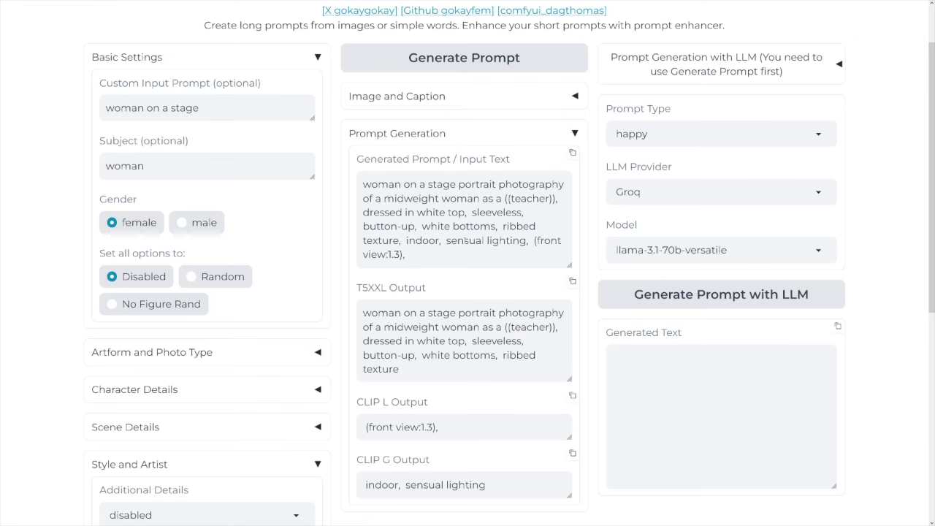
click(720, 295)
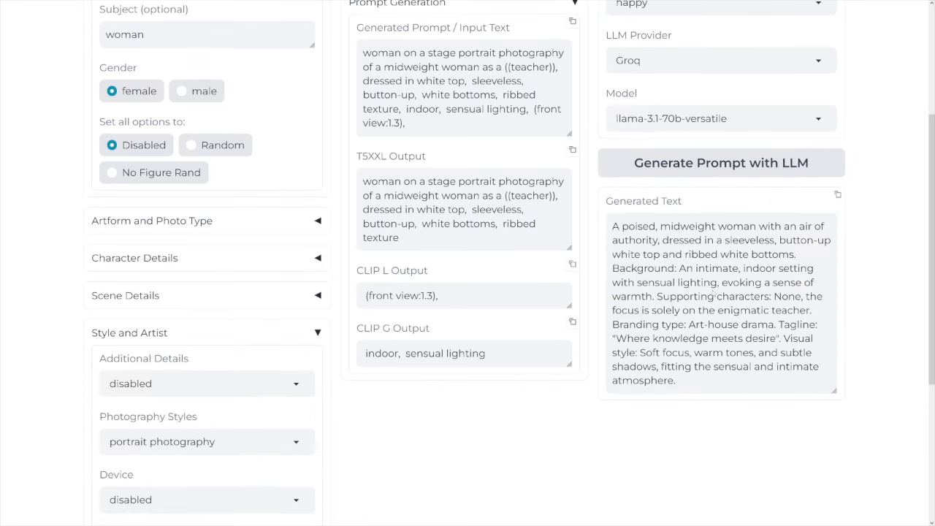
drag(611, 225, 709, 295)
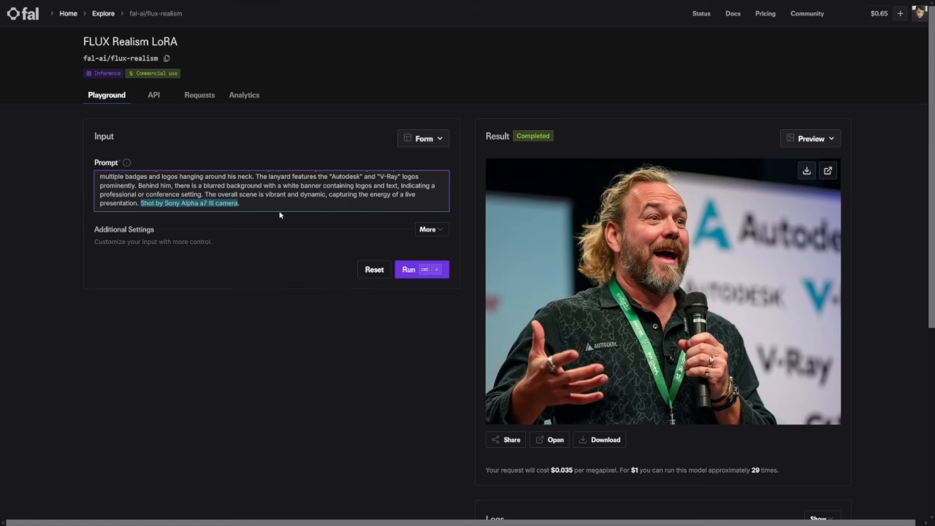
- Paste the LLM-generated description of the poised woman over the old conference-speaker prompt
click(293, 205)
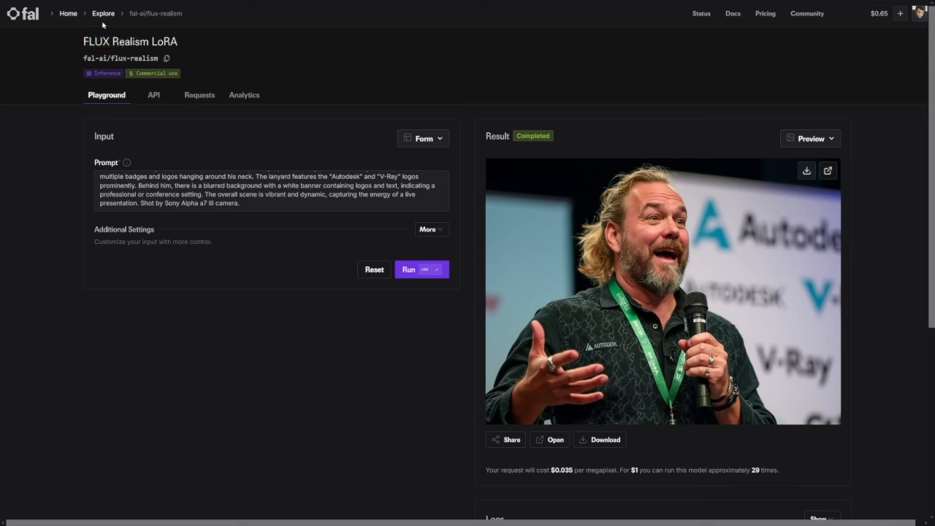
mouse_move(202, 117)
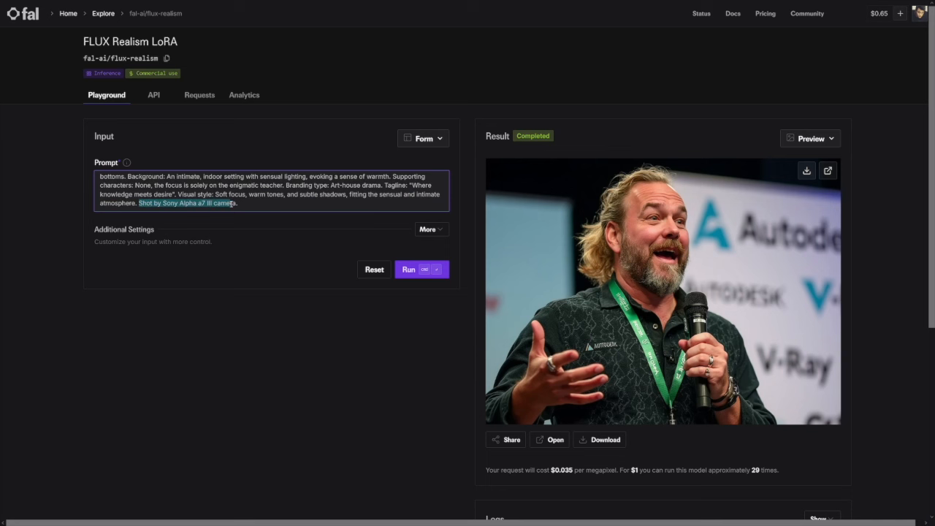
click(409, 268)
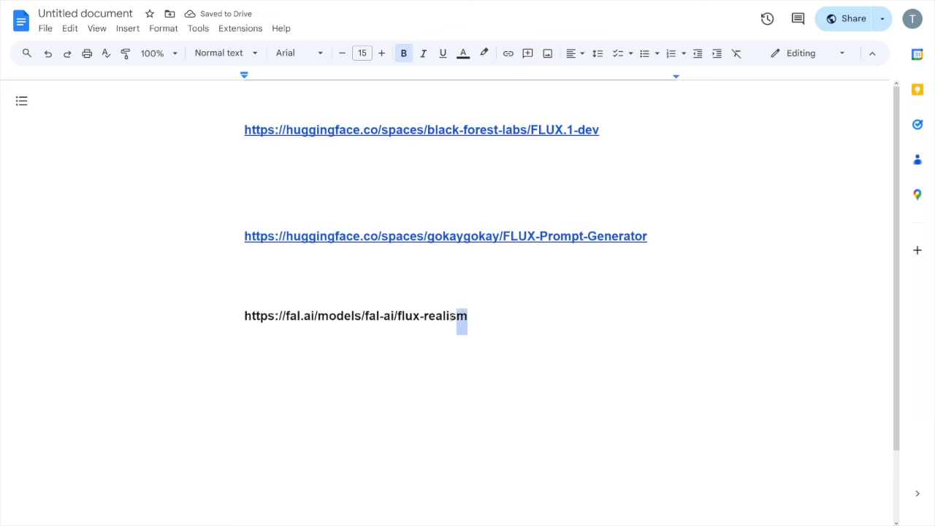
triple_click(354, 316)
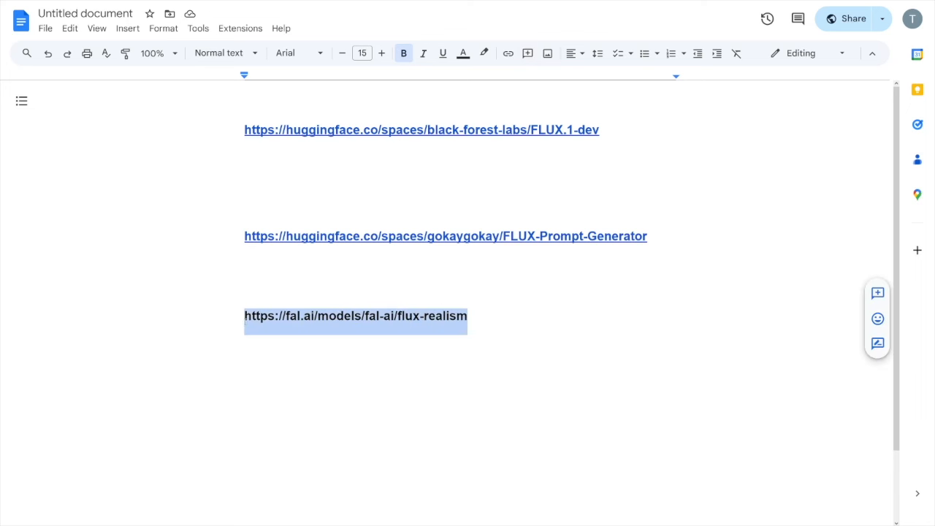
click(471, 316)
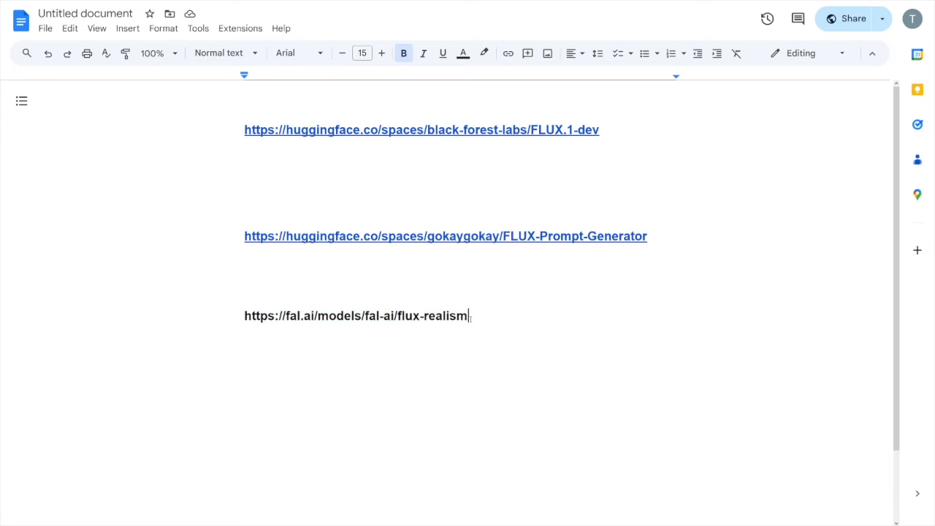
click(356, 315)
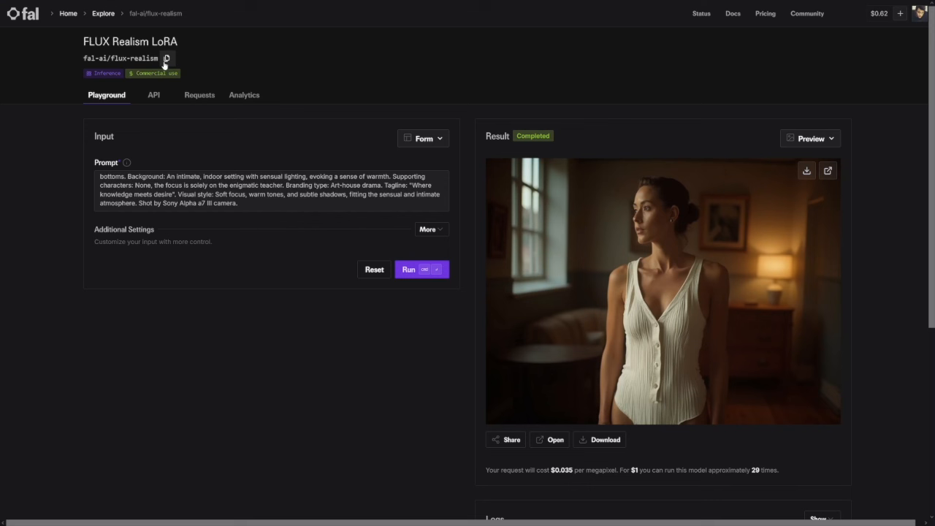
mouse_move(665, 334)
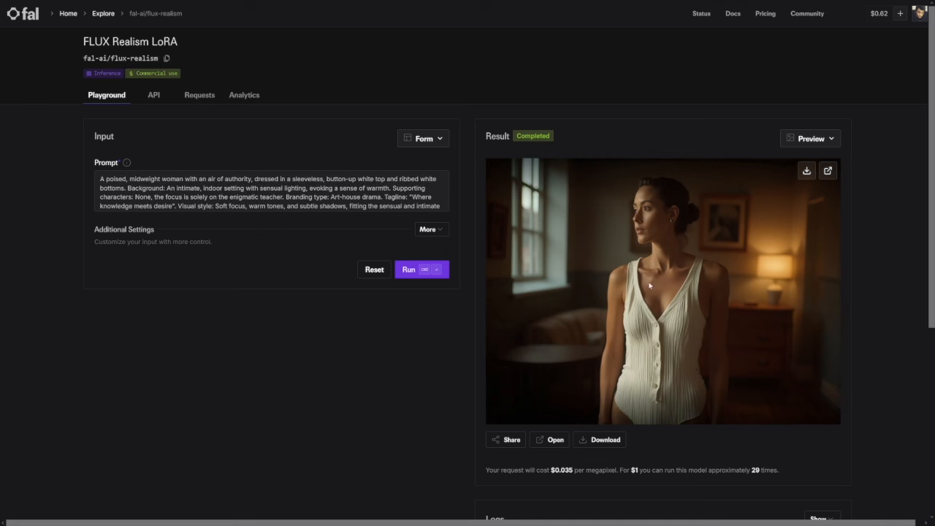
mouse_move(706, 215)
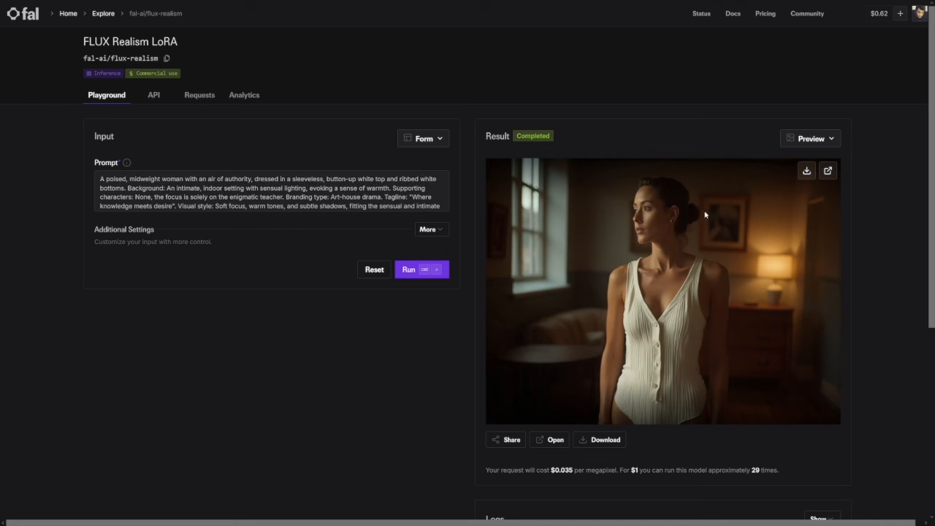
mouse_move(646, 280)
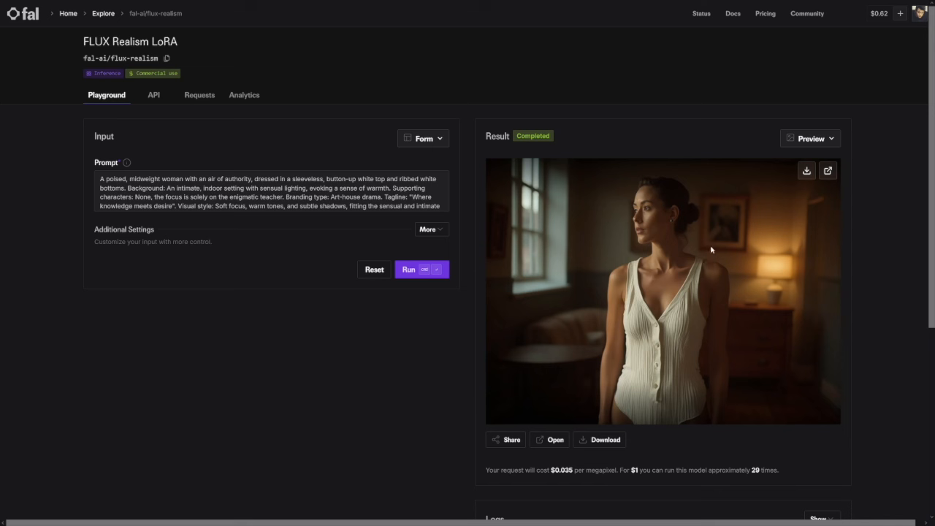
mouse_move(670, 234)
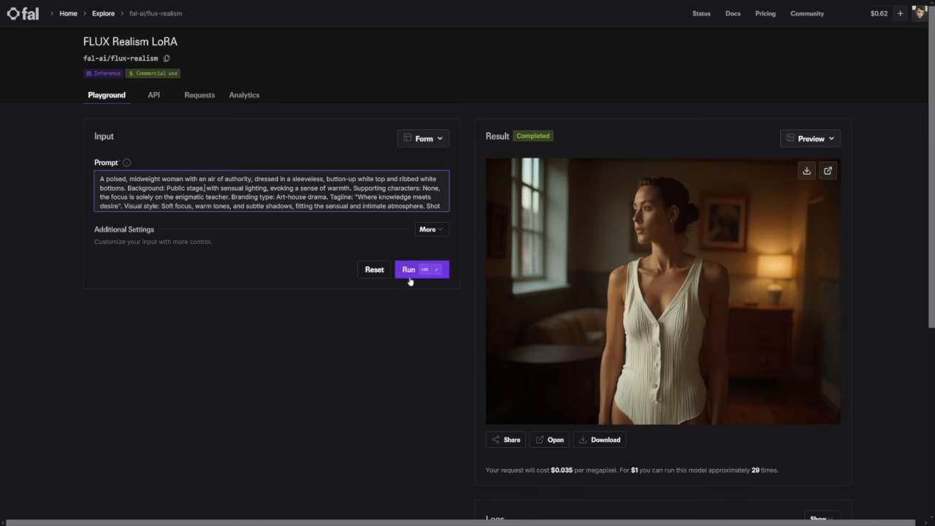
- Run a new generation with the prompt's background changed to 'Public stage'
click(408, 268)
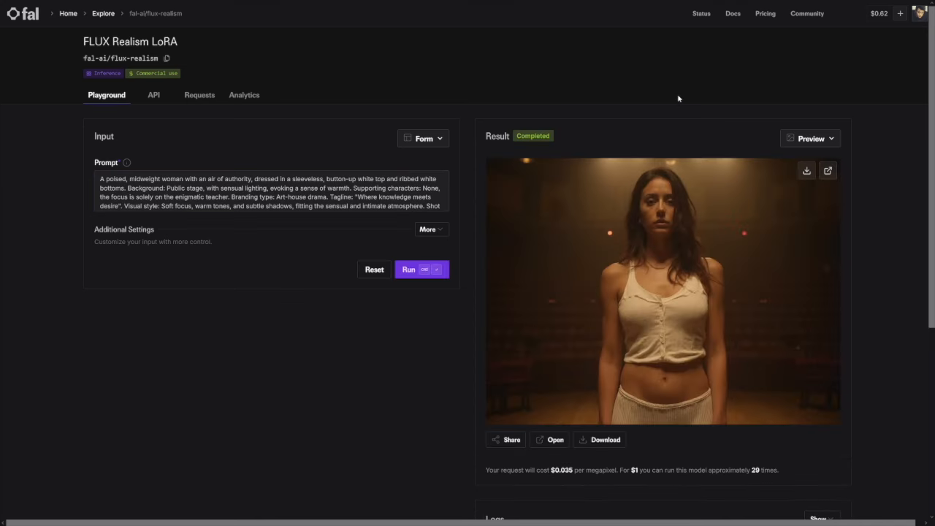
mouse_move(860, 313)
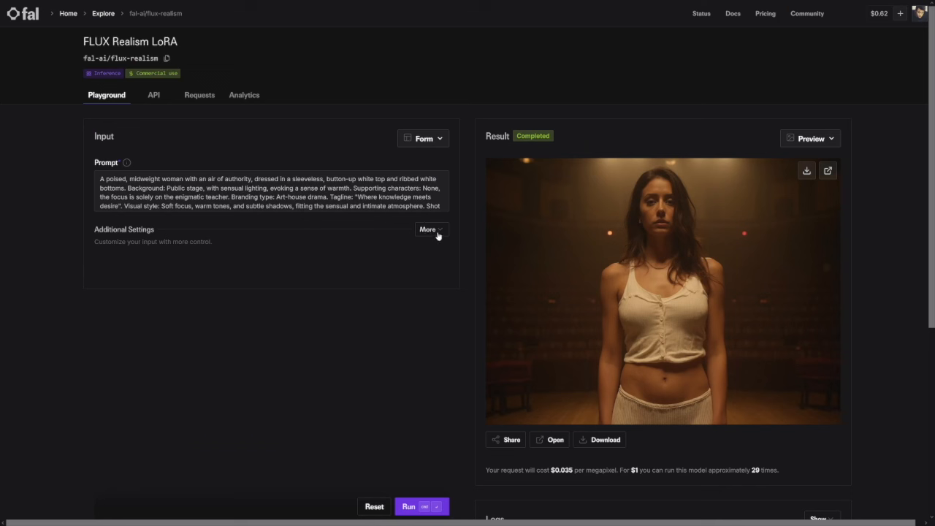
- Reveal the additional settings and keep the image size at Landscape 4:3
click(429, 230)
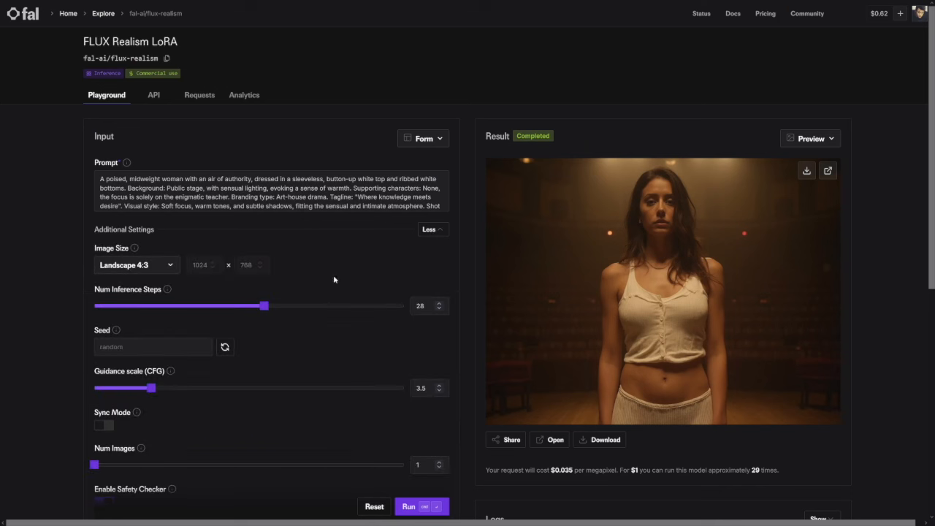
mouse_move(250, 370)
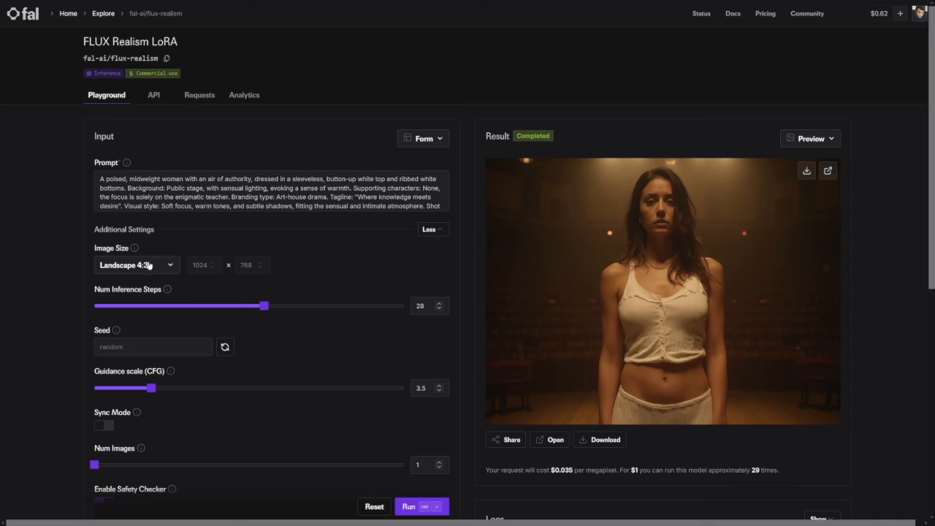
click(136, 264)
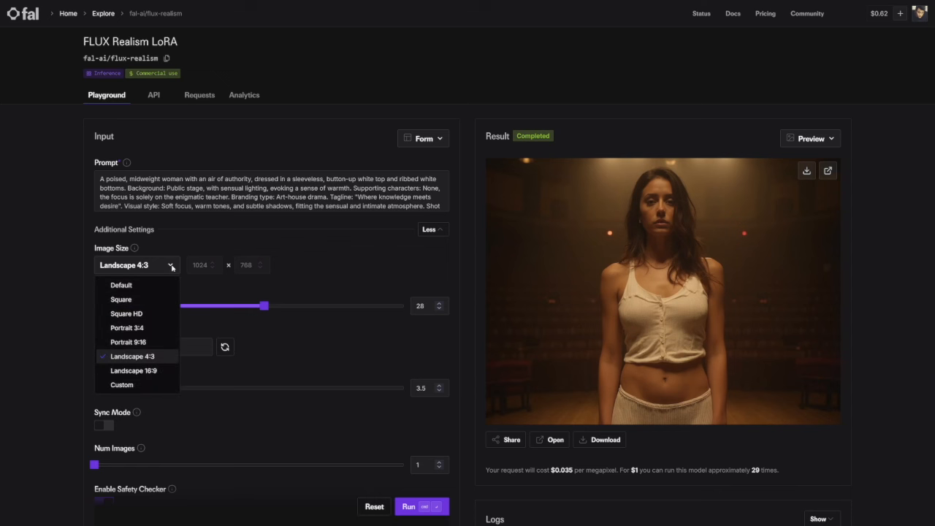
mouse_move(132, 357)
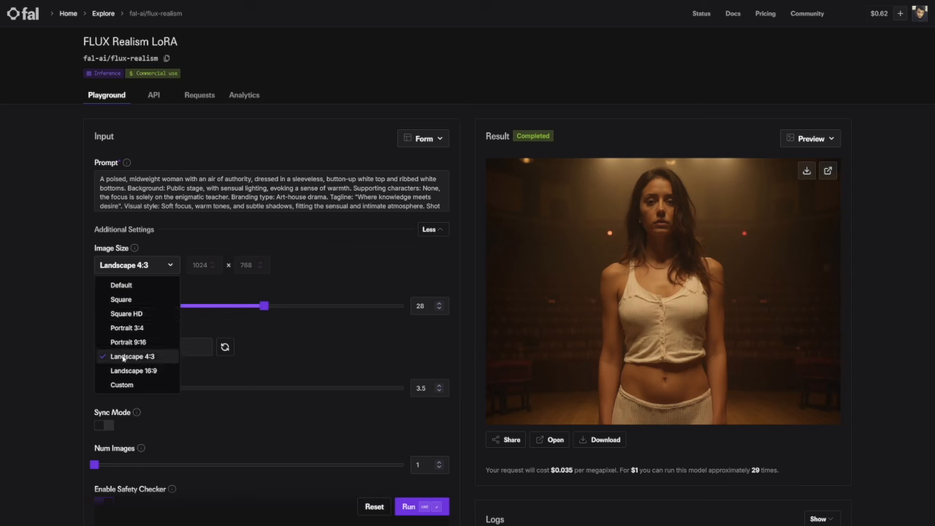
click(131, 357)
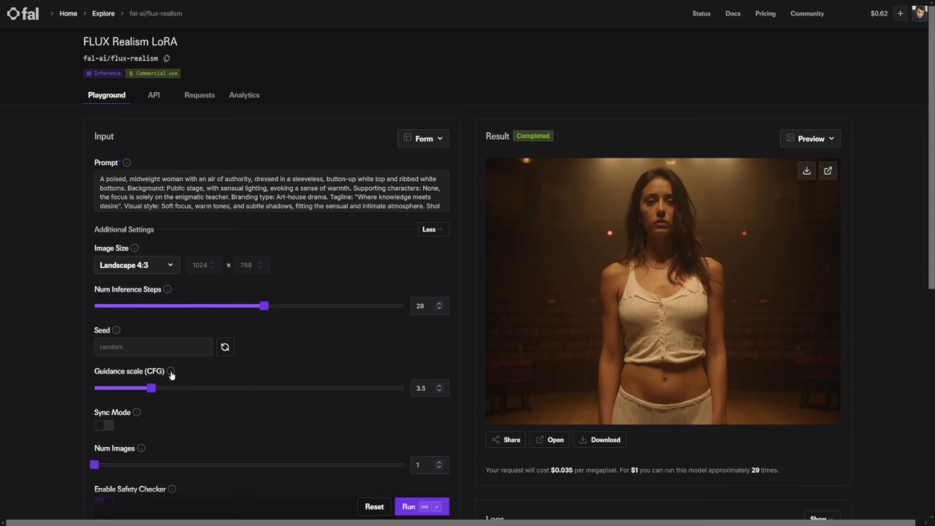
- Lower the guidance scale (CFG) to 2 to compare a low-guidance result
drag(149, 389, 204, 389)
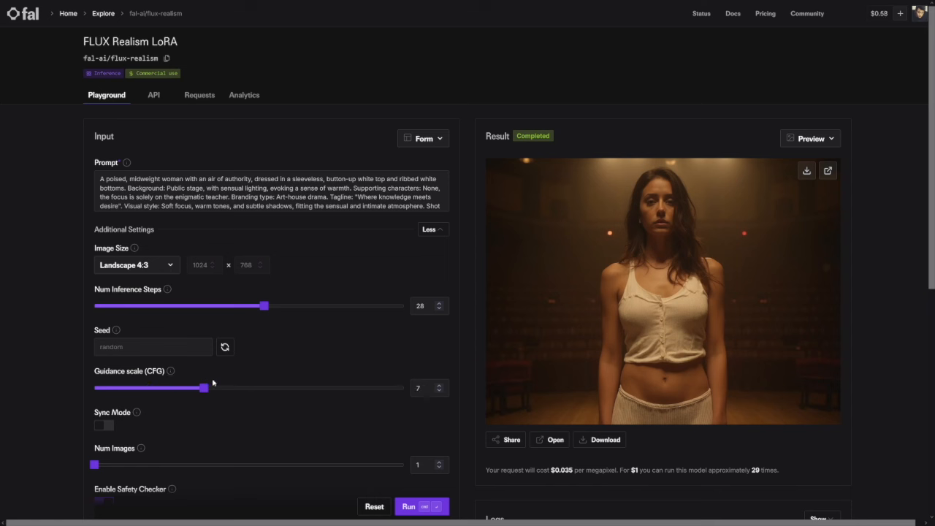
drag(205, 389, 234, 389)
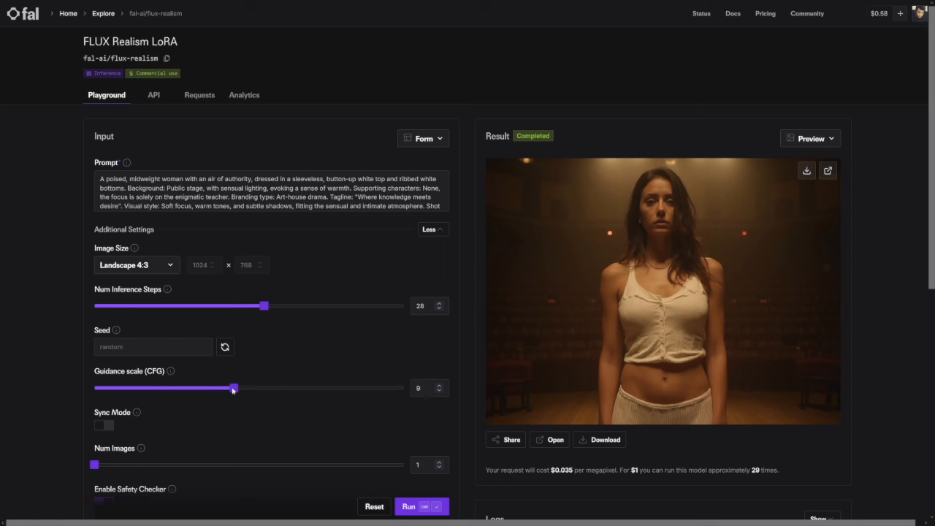
drag(234, 389, 134, 388)
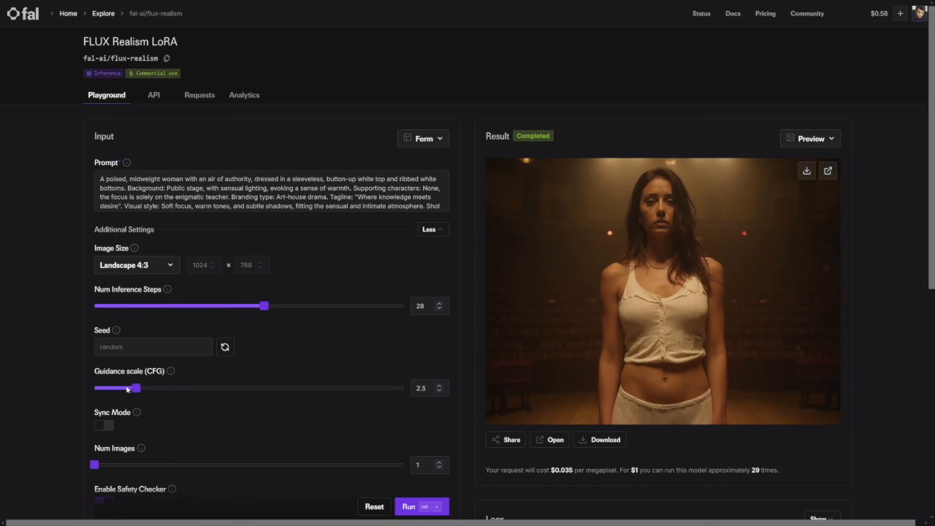
drag(136, 389, 130, 389)
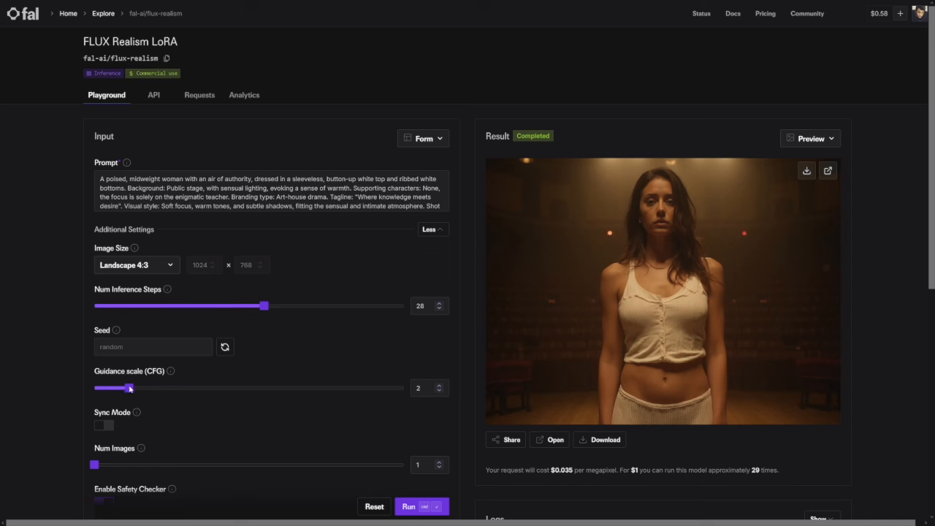
drag(129, 388, 137, 389)
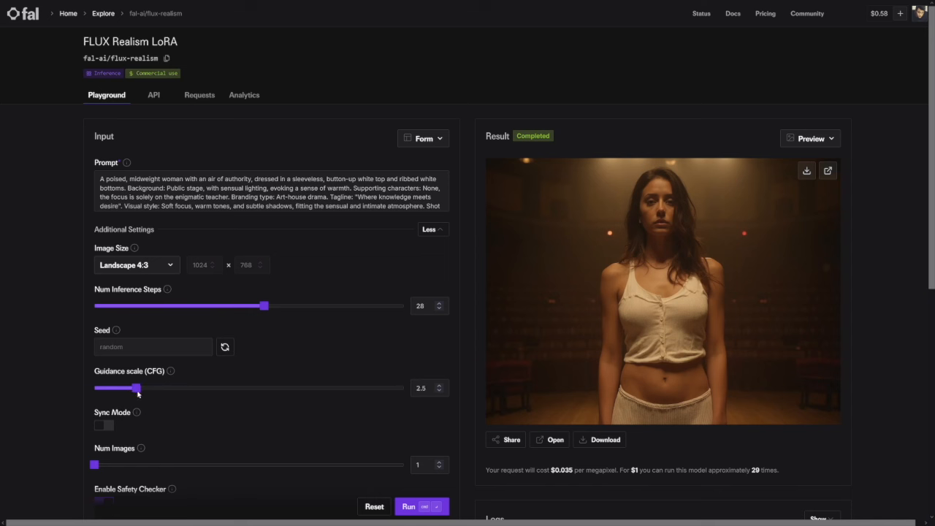
drag(137, 389, 128, 388)
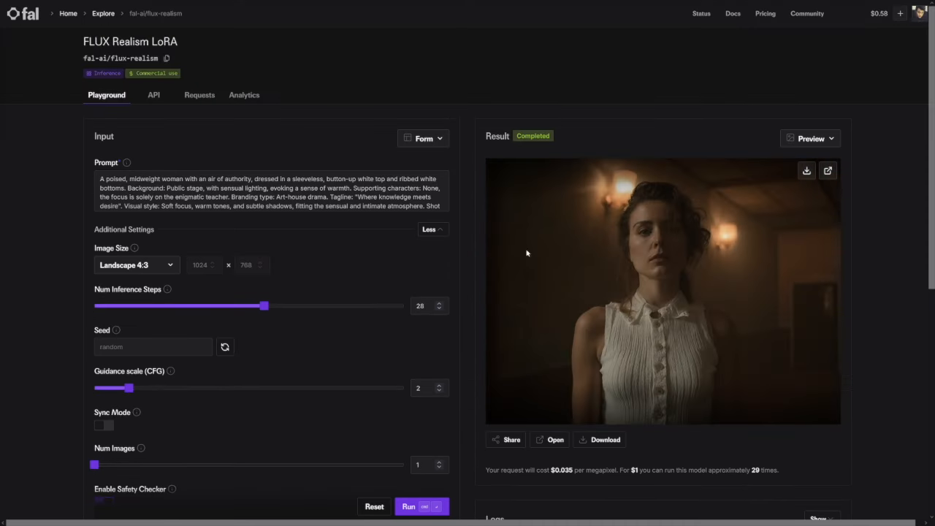
mouse_move(570, 257)
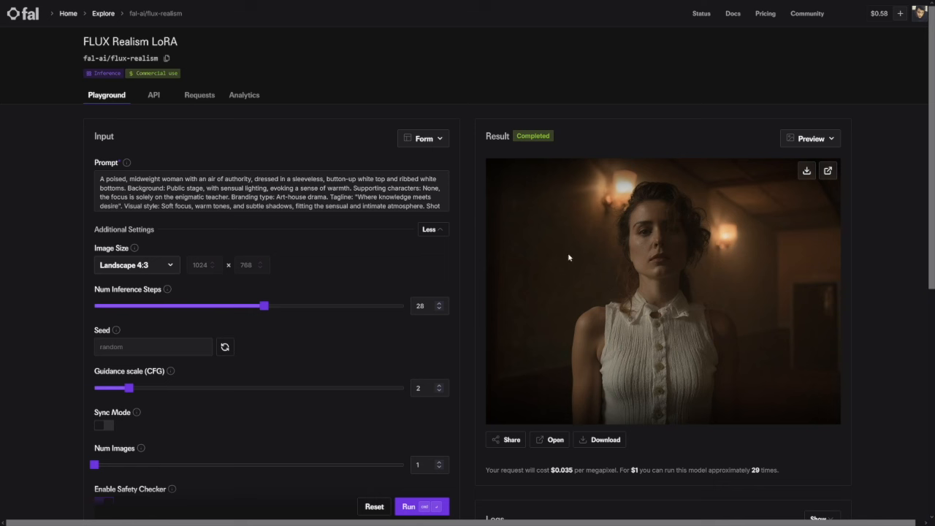
mouse_move(130, 389)
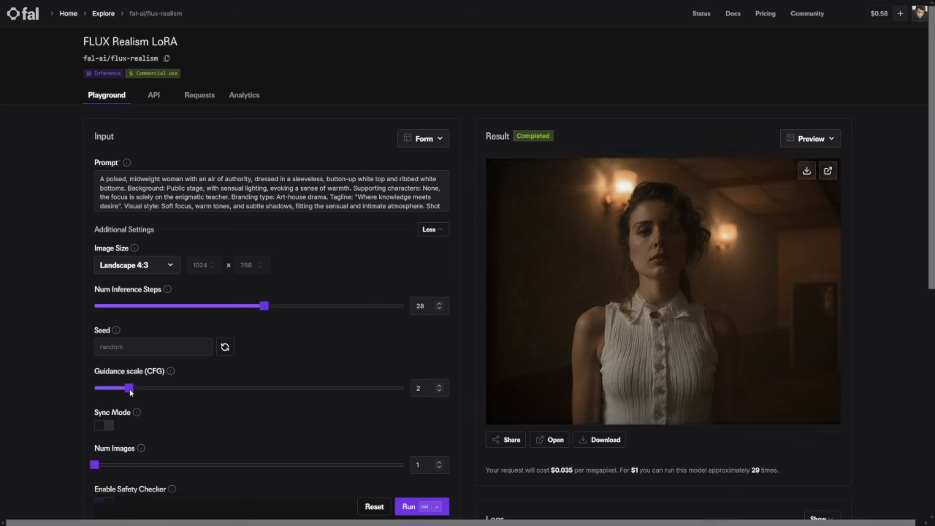
- Raise the guidance scale to 10.5 and run another generation
drag(130, 389, 234, 389)
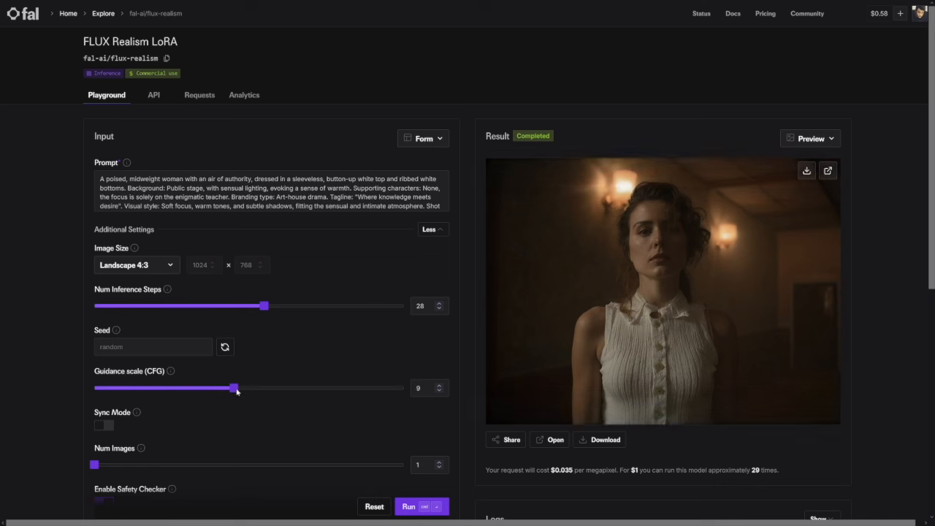
drag(234, 388, 256, 389)
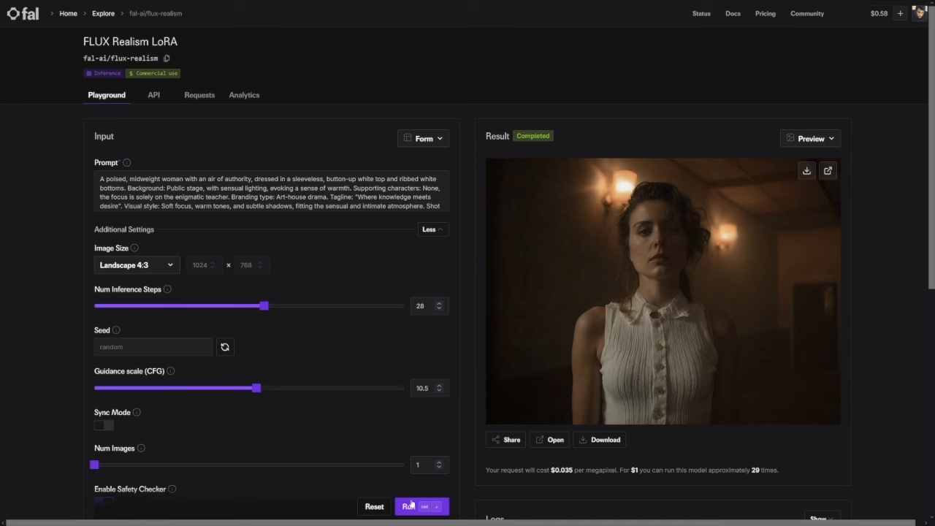
click(407, 505)
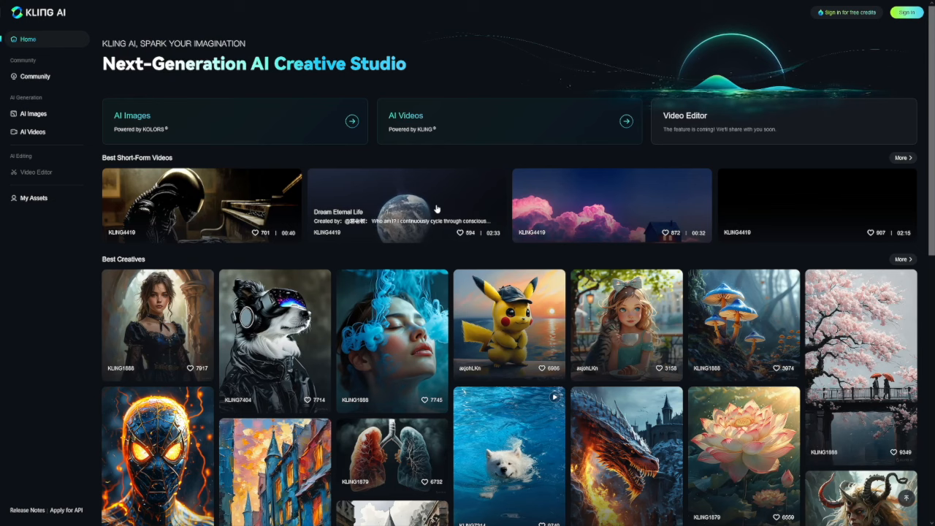
- Scroll through the Best Creatives gallery on the Kling AI home page
scroll(down, 3)
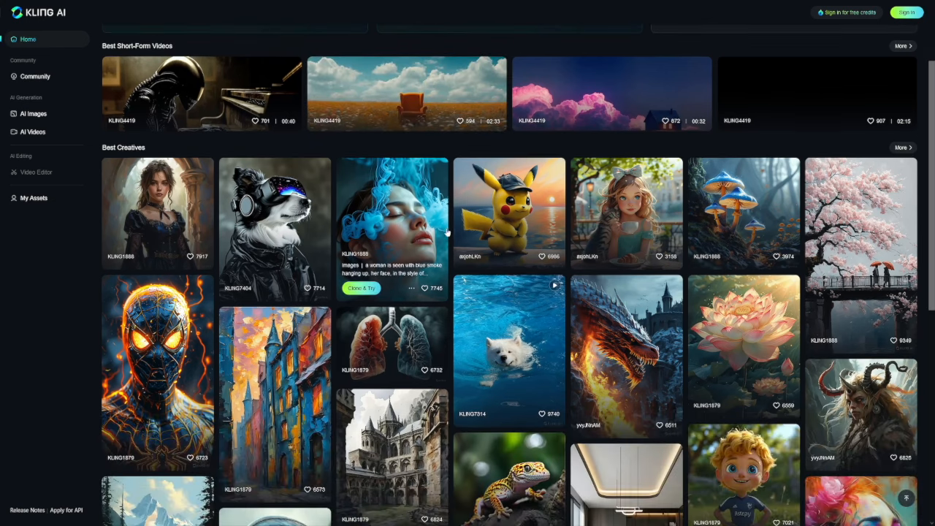
scroll(down, 3)
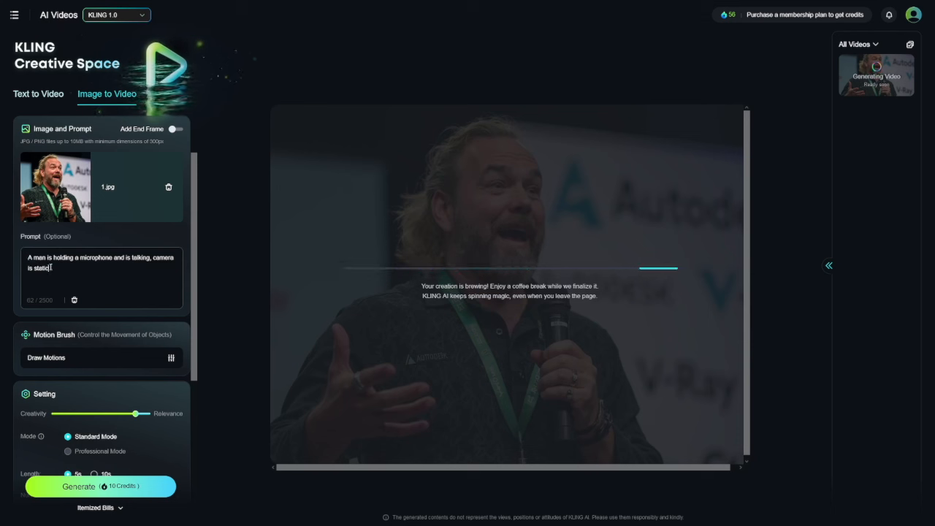
mouse_move(579, 123)
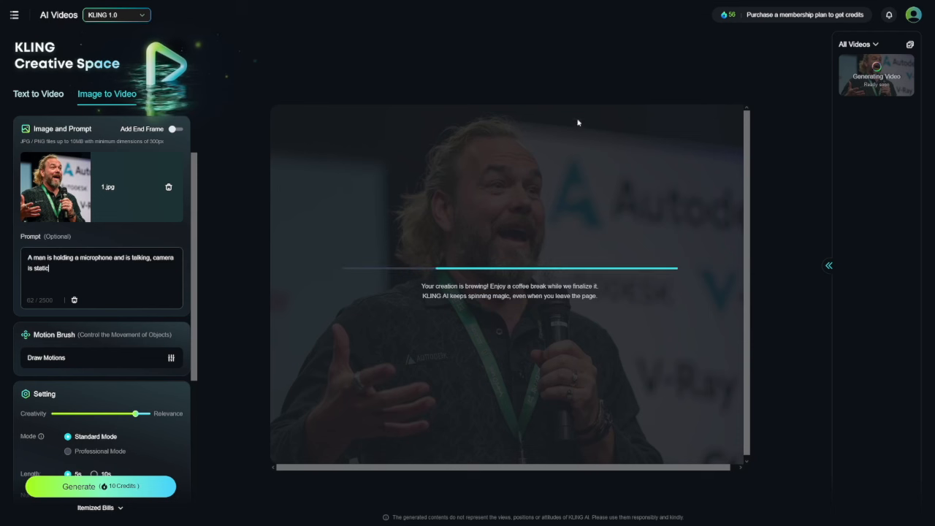
mouse_move(337, 216)
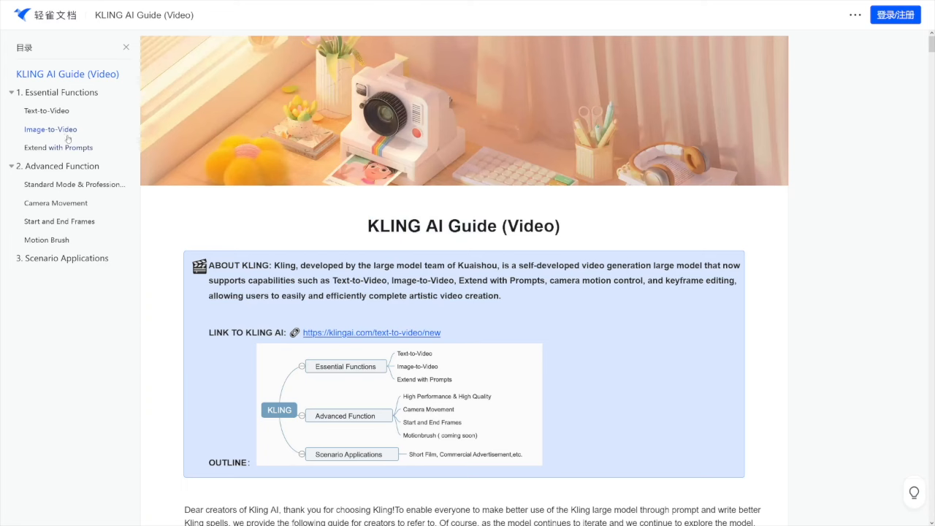
- Jump to the Image-to-Video section in the guide's left outline
click(50, 128)
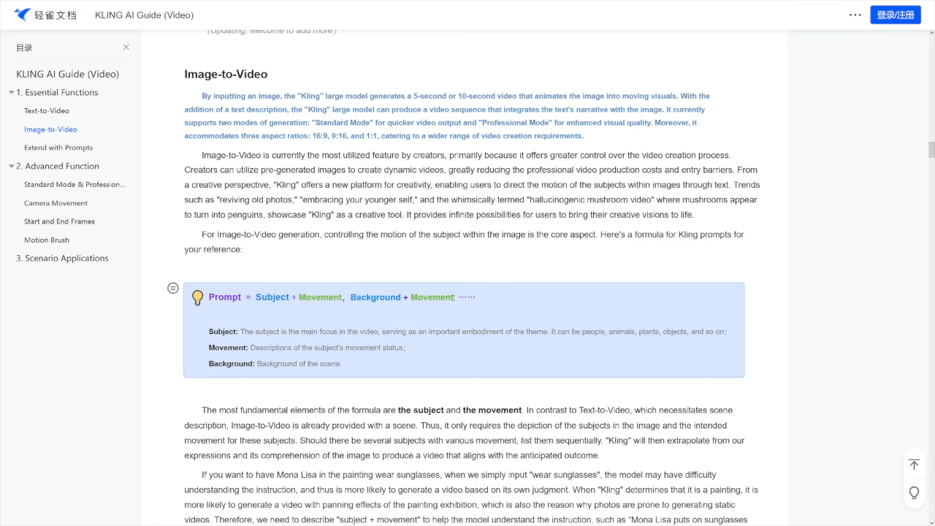
- Play the Mona Lisa sunglasses example clip full screen, then exit back to the examples table
scroll(down, 3)
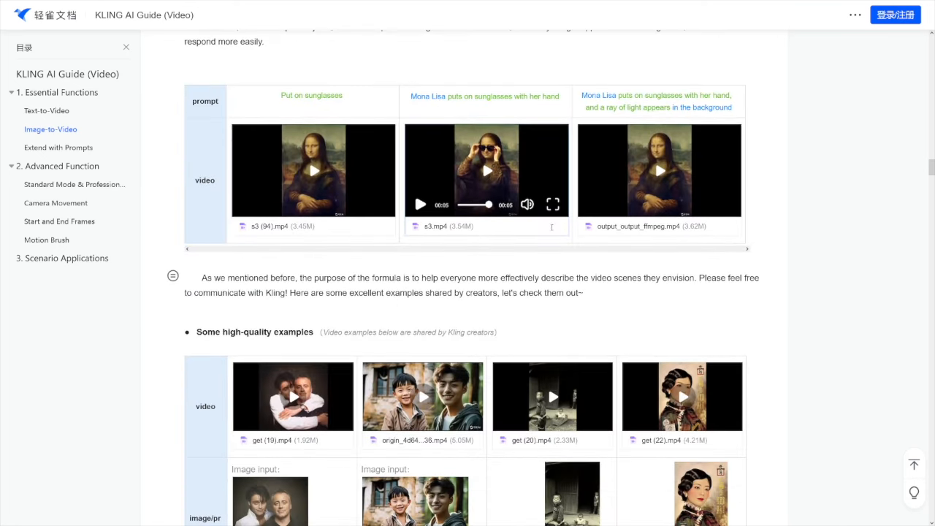
click(552, 205)
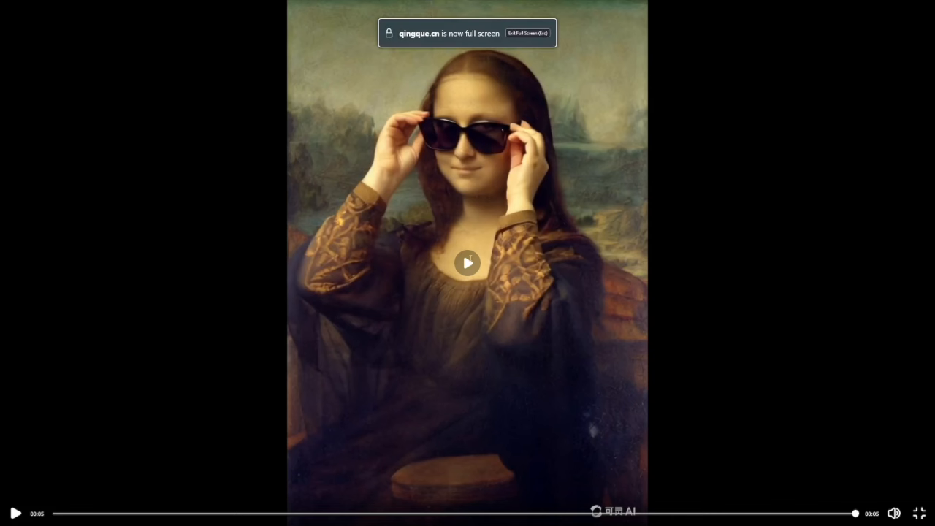
click(468, 263)
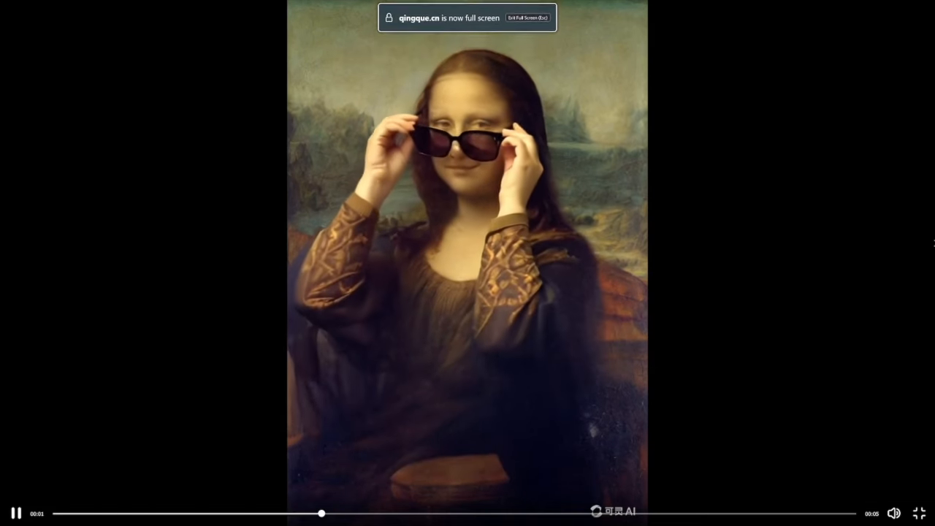
key(Escape)
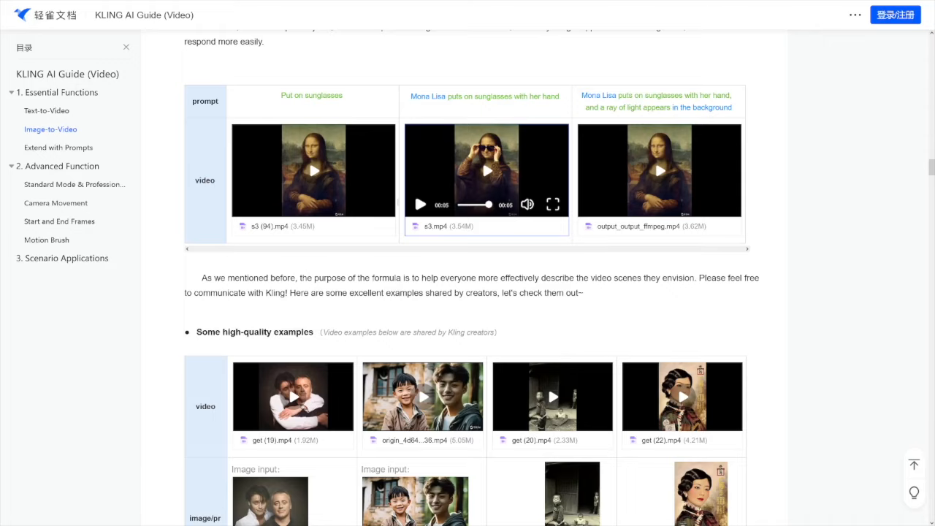
scroll(down, 3)
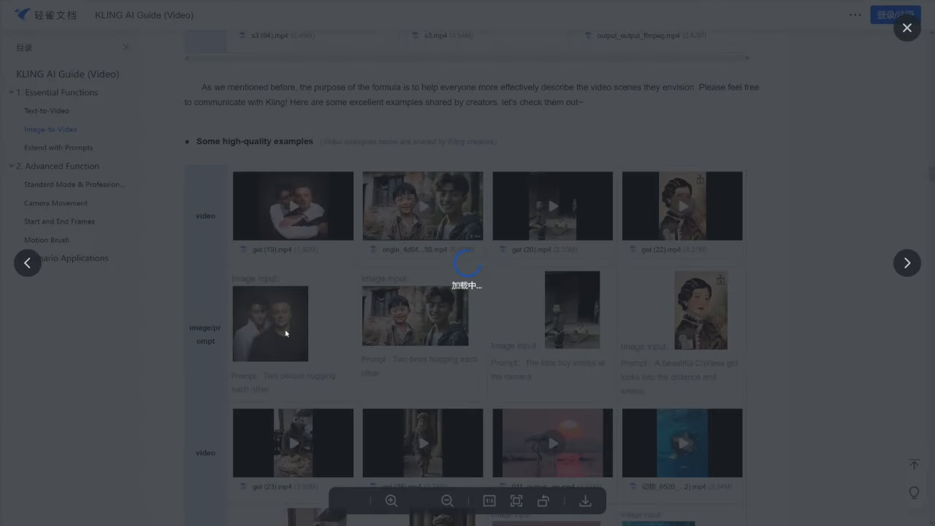
click(269, 324)
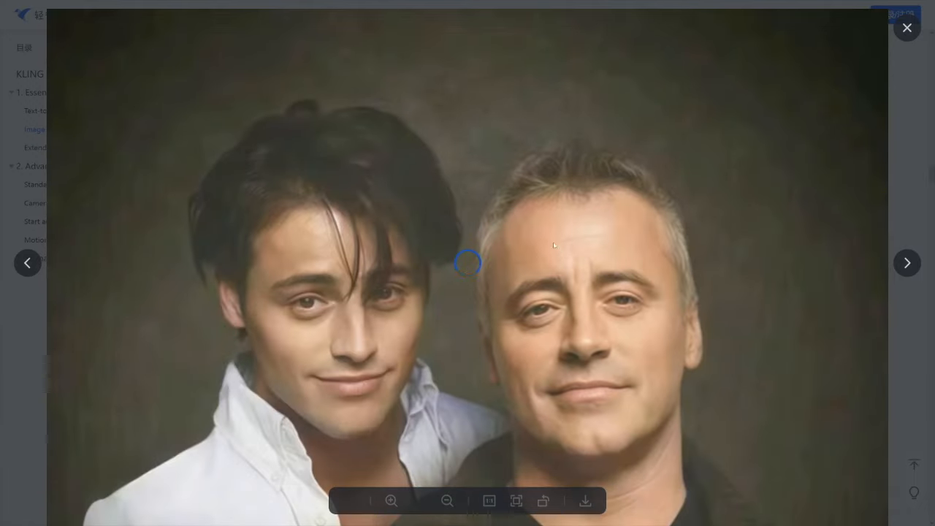
click(907, 26)
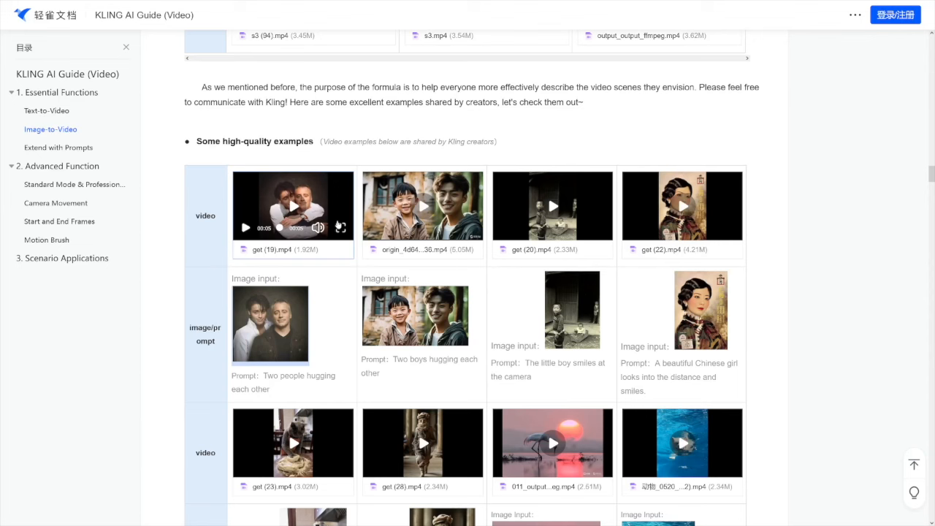
scroll(down, 3)
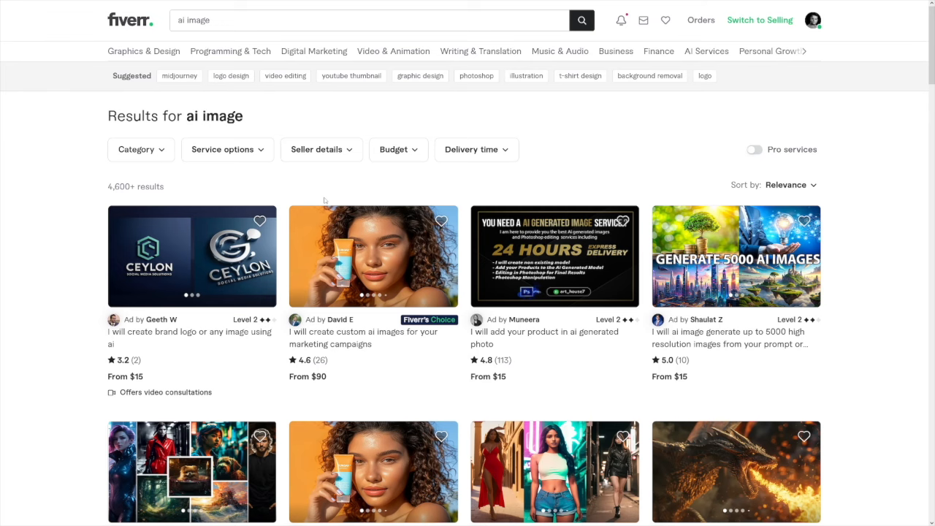
mouse_move(862, 150)
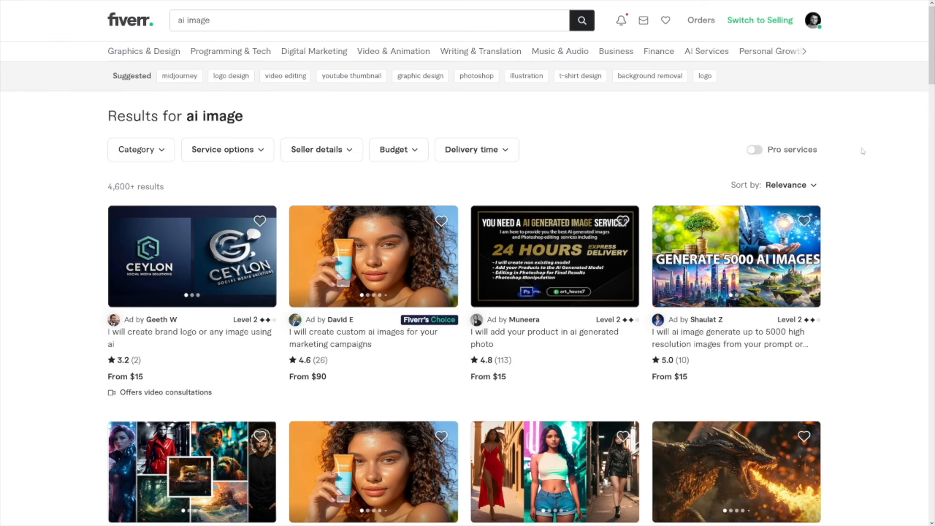
- Scroll through Fiverr's 'ai image' gig search results
scroll(down, 3)
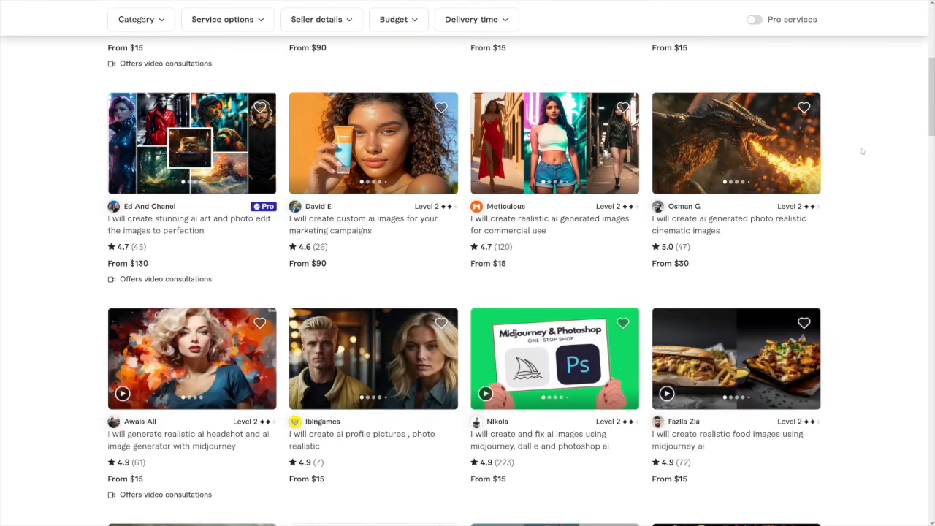
scroll(down, 3)
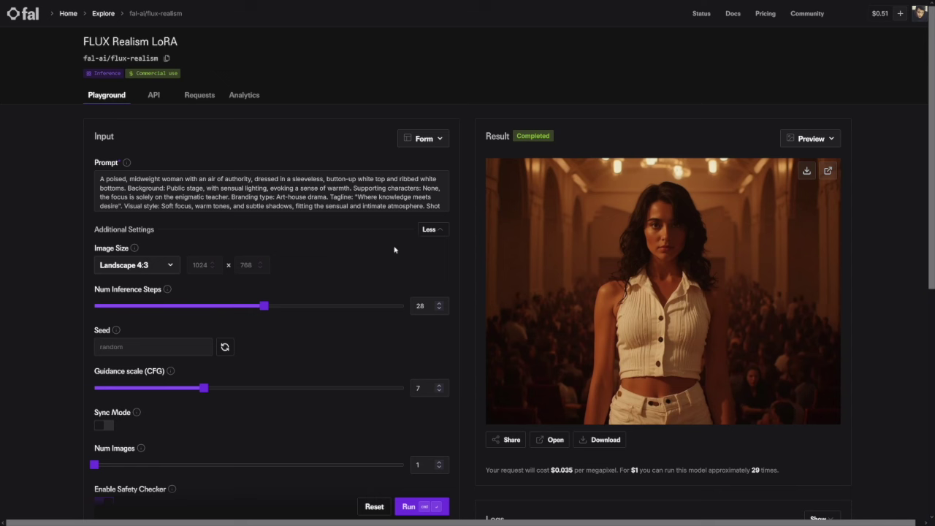
mouse_move(371, 240)
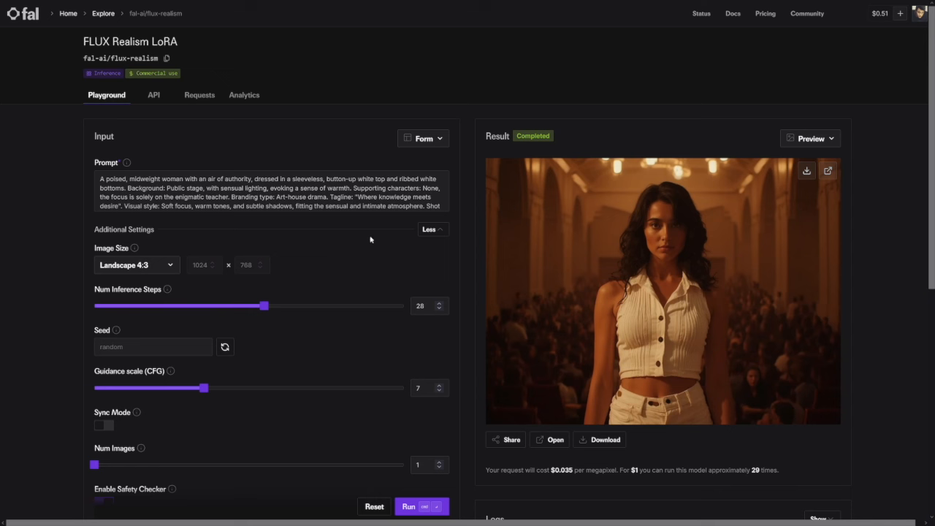